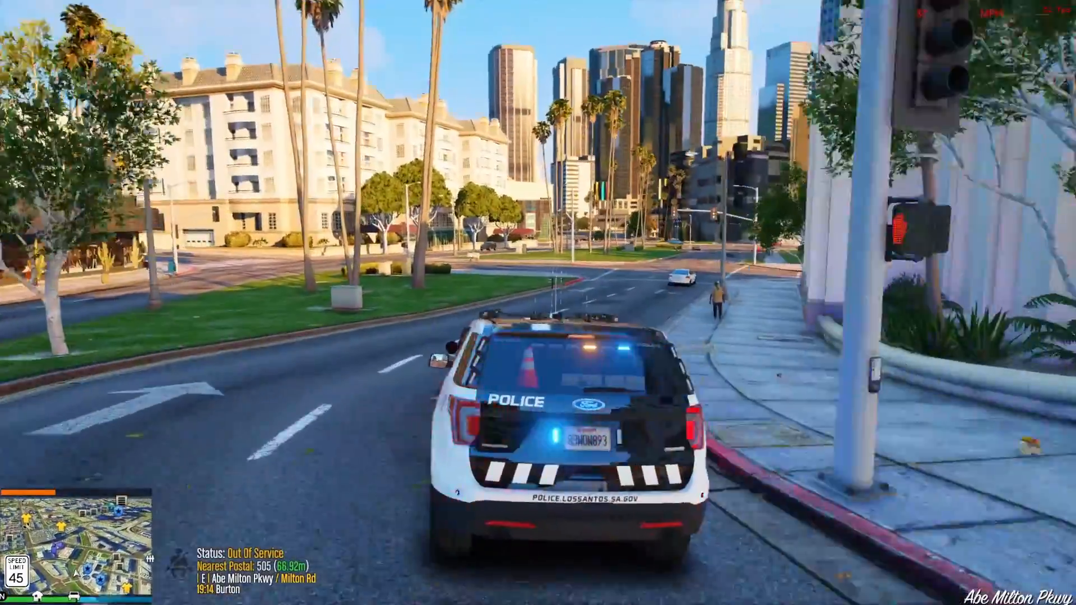
# Step: Drive the police SUV along the avenues and intersections of Los Santos
pyautogui.press('w')
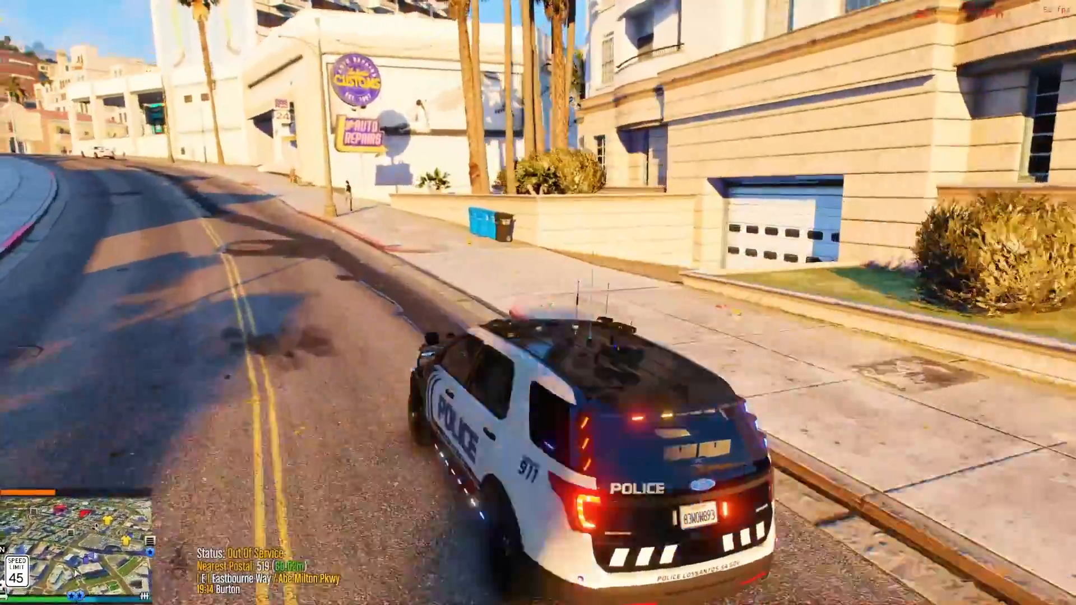
pyautogui.press('w')
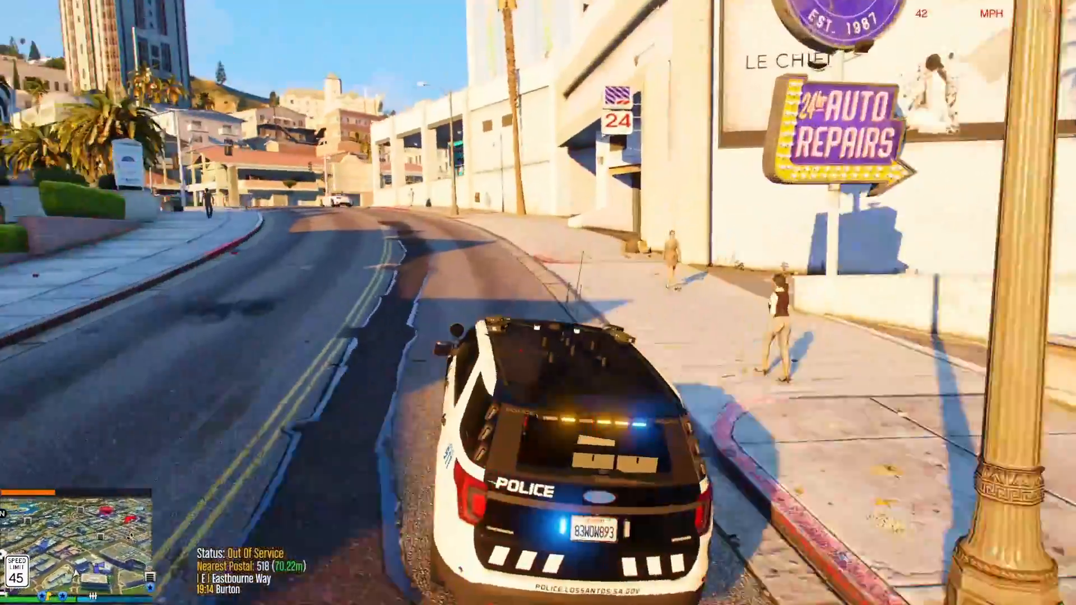
pyautogui.press('w')
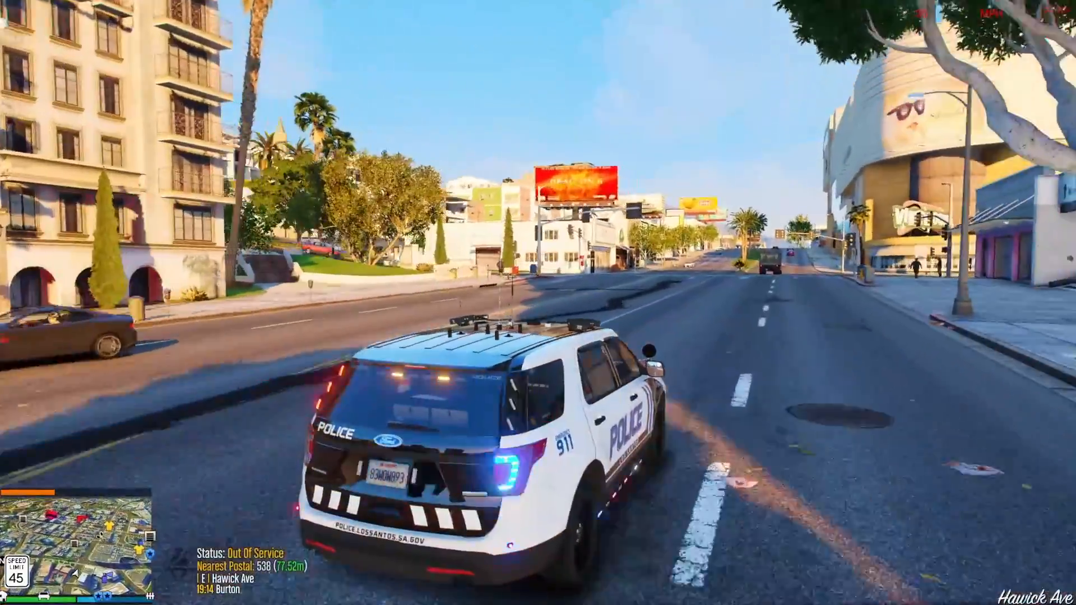
pyautogui.press('w')
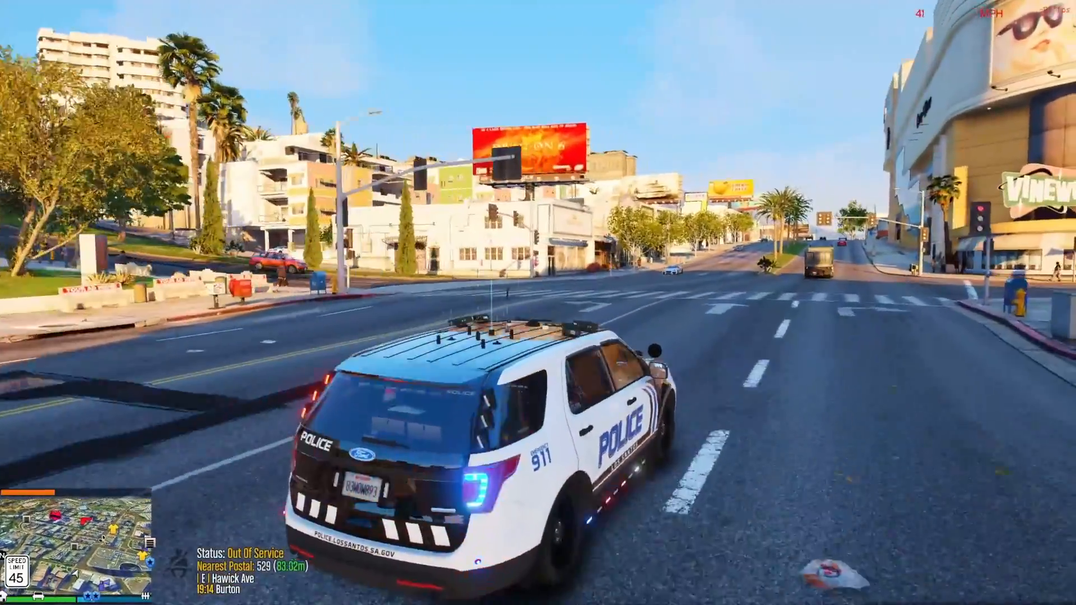
pyautogui.press('w')
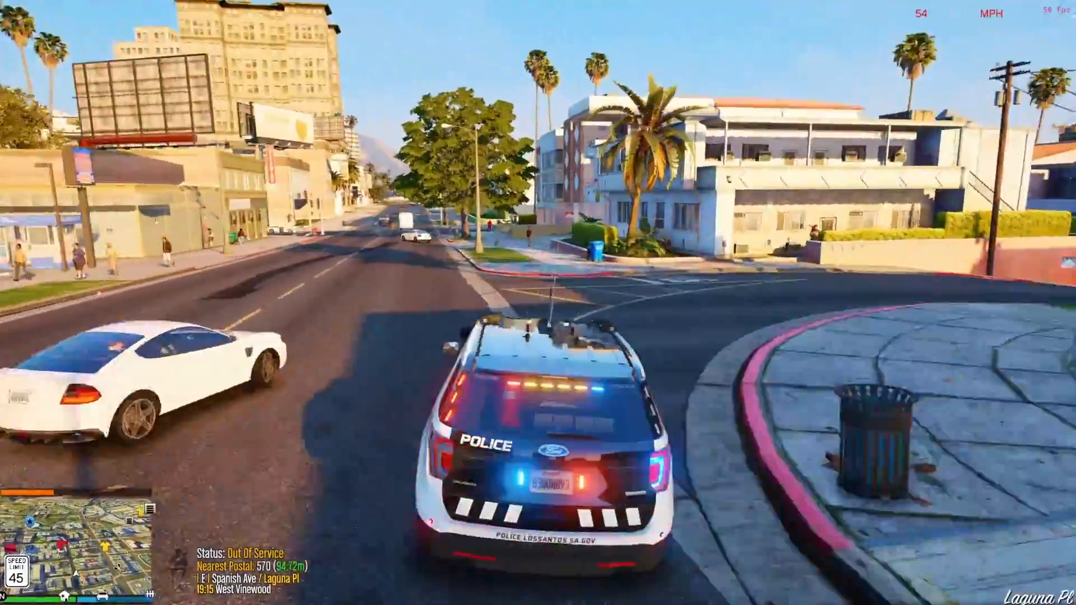
pyautogui.press('w')
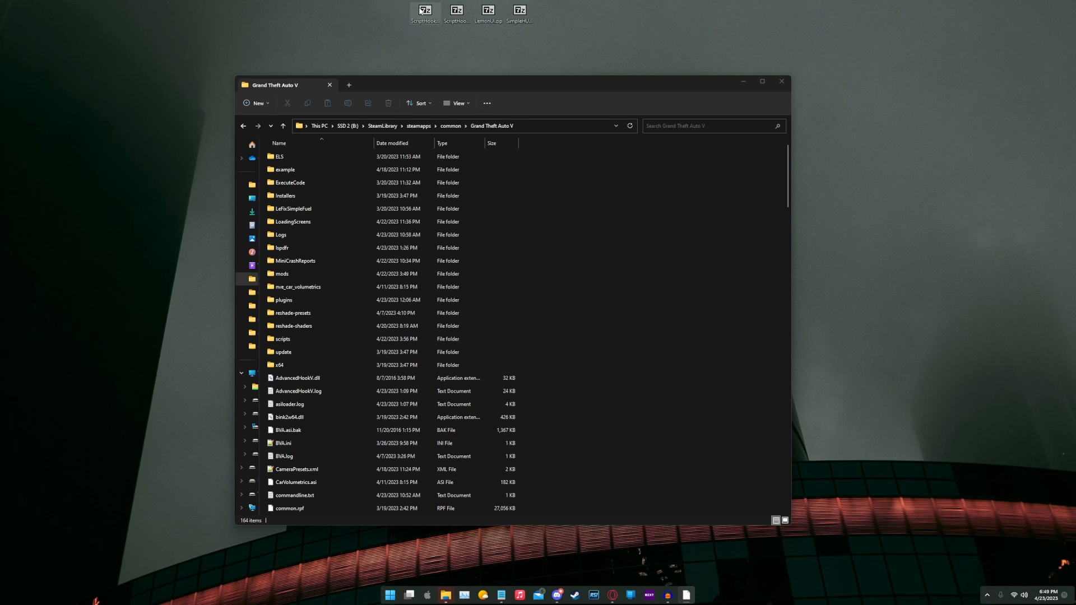
# Step: Copy ScriptHookV.dll and dinput8.dll from the archive's bin folder into GTA V, replacing the old copies
pyautogui.doubleClick(425, 13)
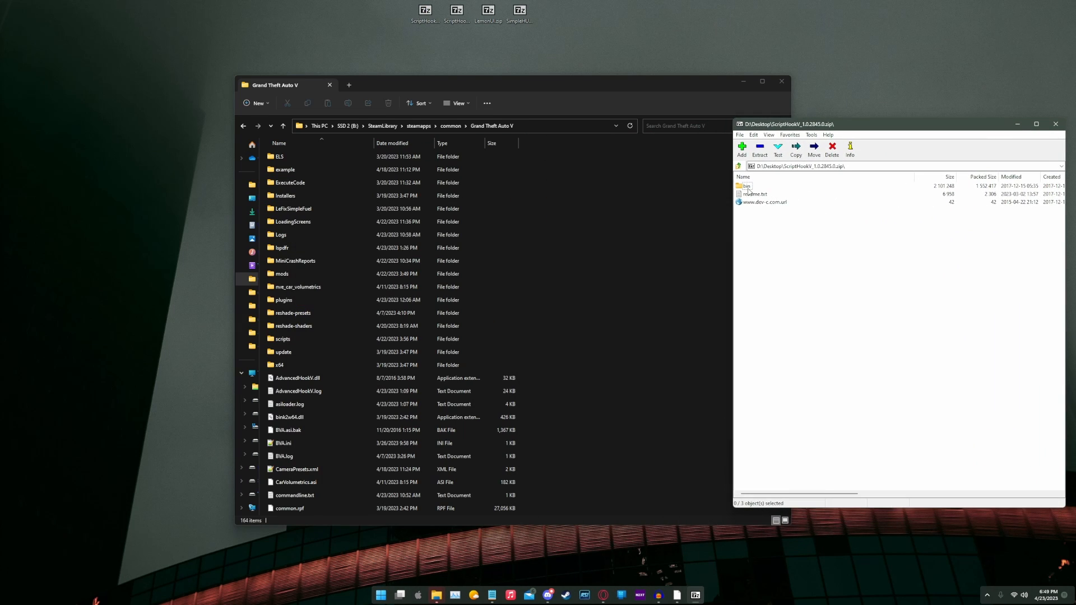
pyautogui.doubleClick(746, 186)
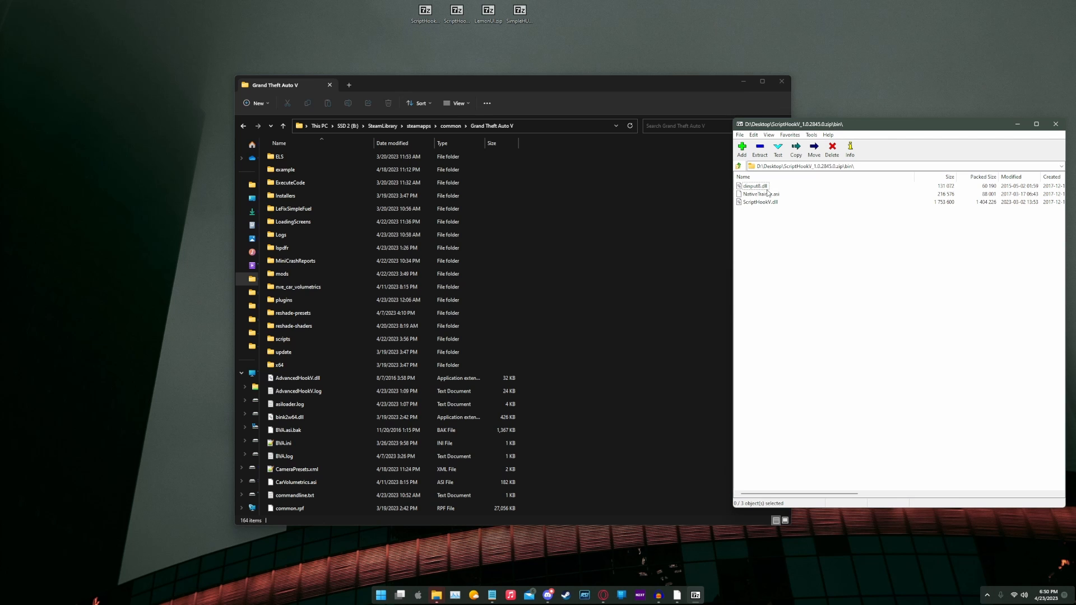
pyautogui.click(759, 202)
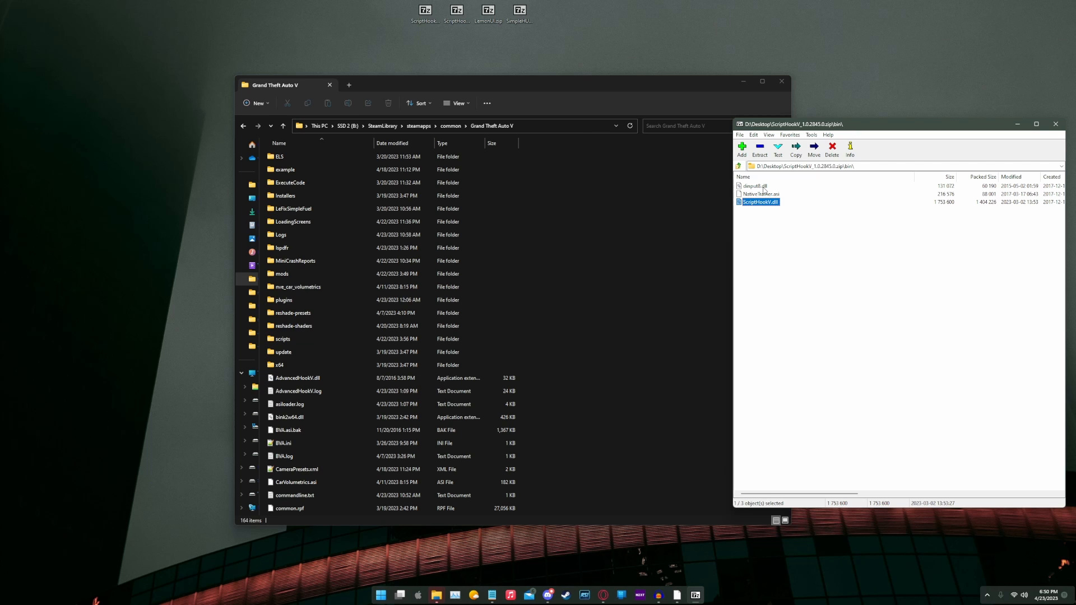
pyautogui.click(752, 186)
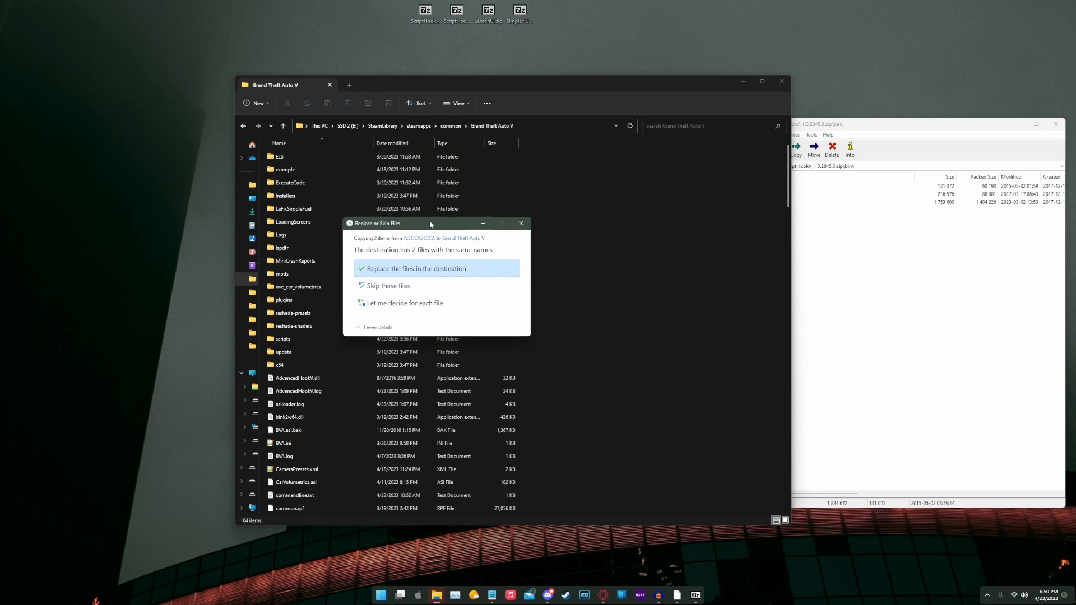
pyautogui.click(417, 268)
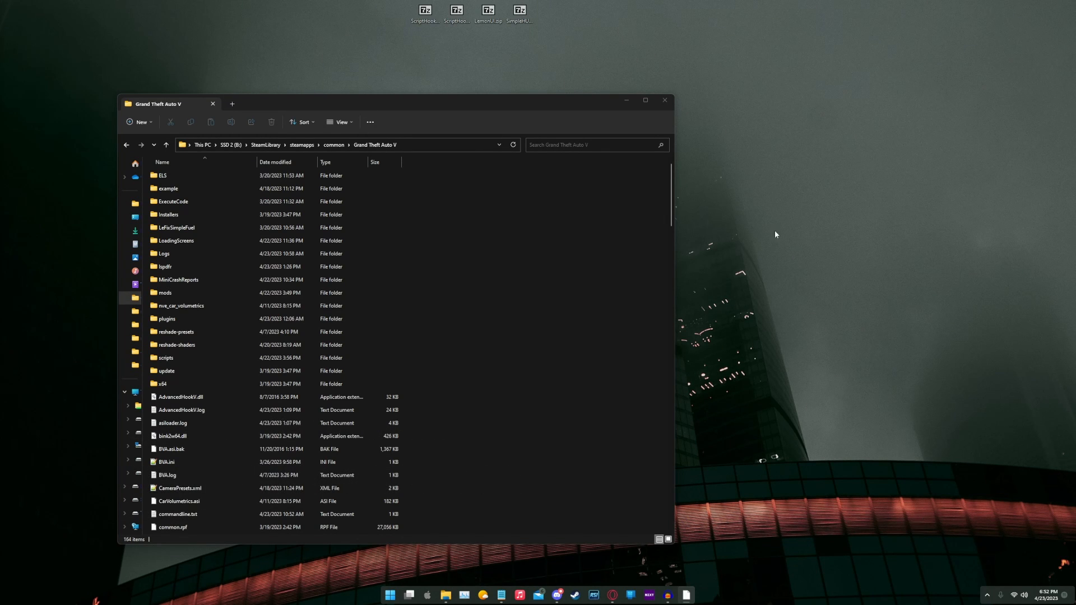
# Step: Extract the six ScriptHookVDotNet files into the GTA V folder, replacing the existing ones
pyautogui.doubleClick(456, 11)
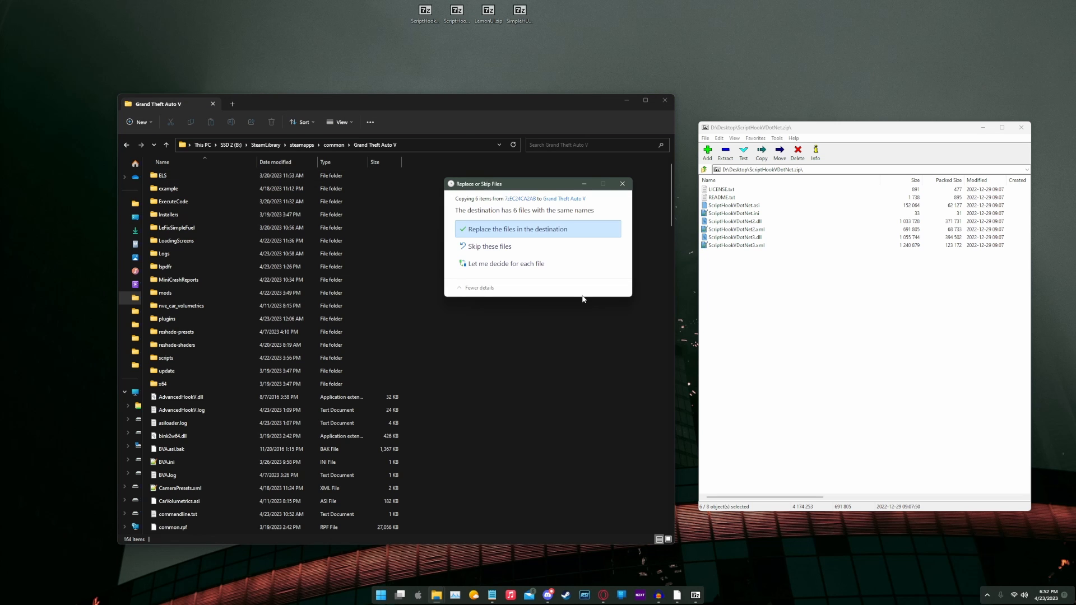
pyautogui.click(514, 229)
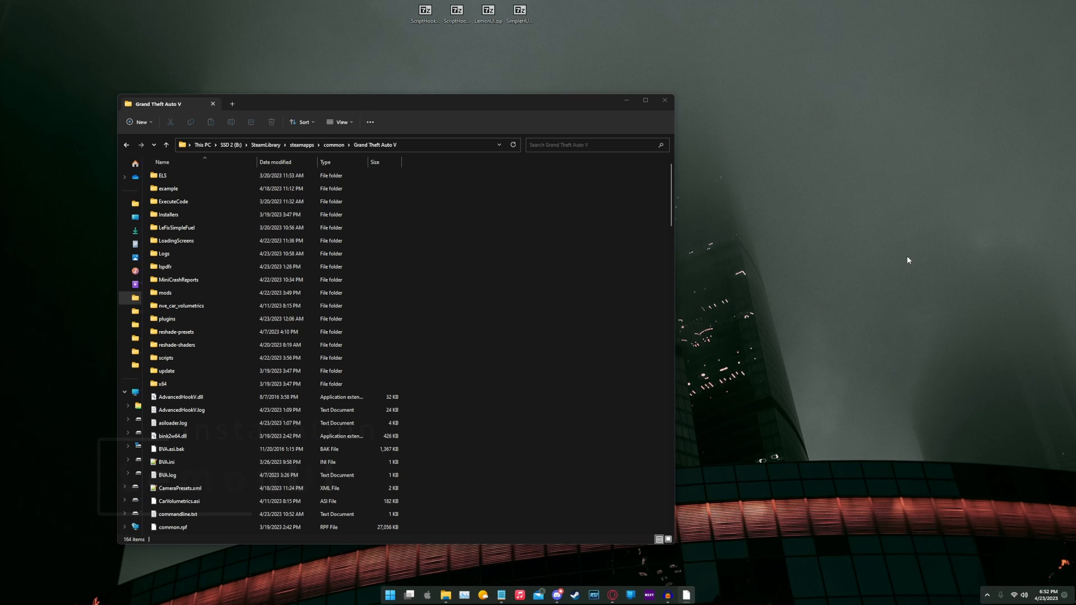
pyautogui.moveTo(896, 259)
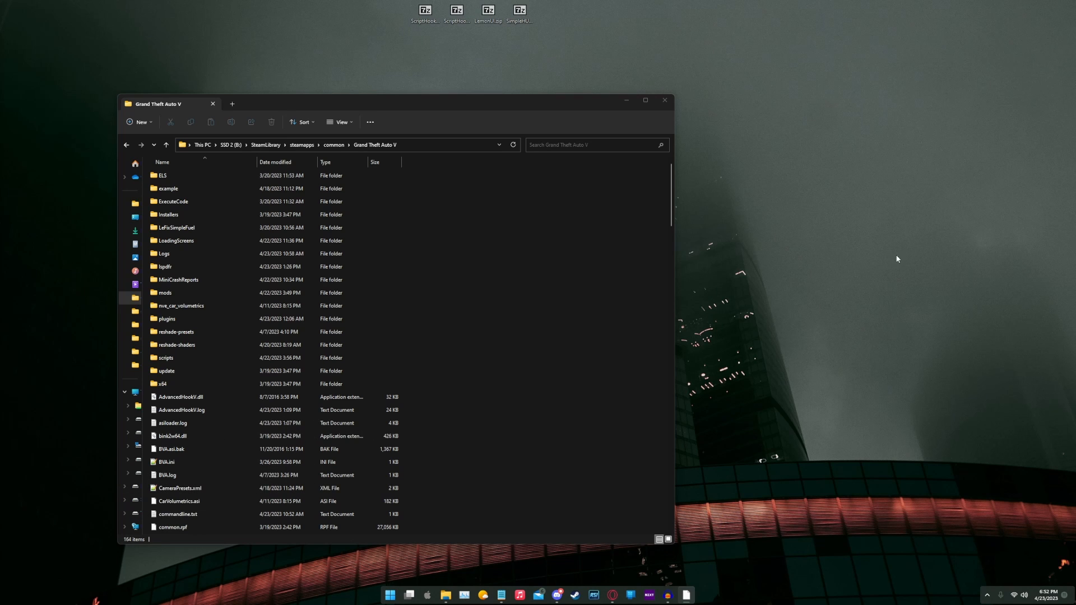
pyautogui.moveTo(675, 287)
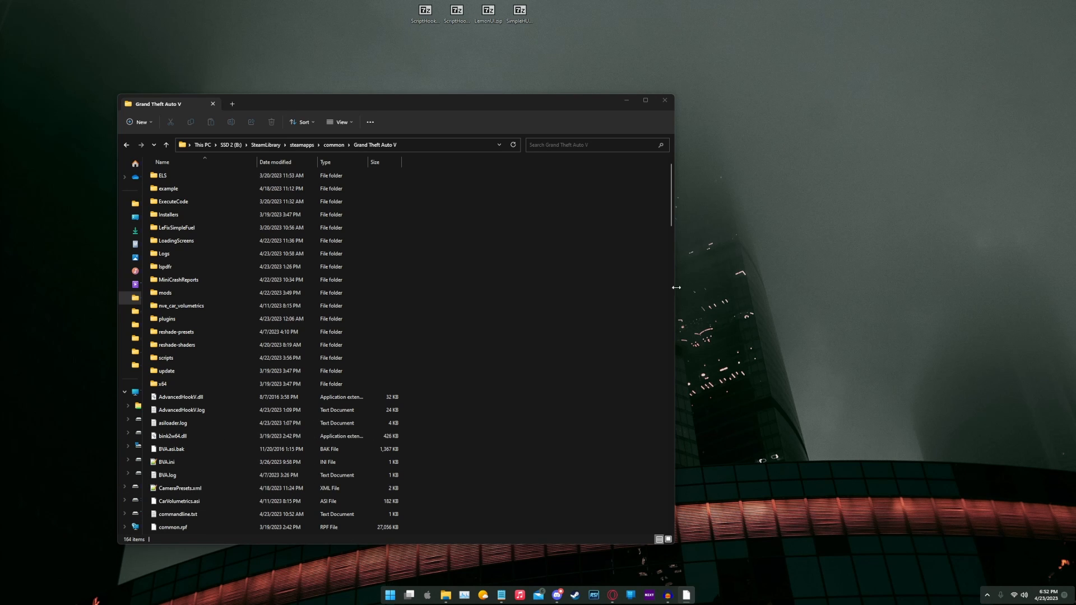
pyautogui.click(165, 358)
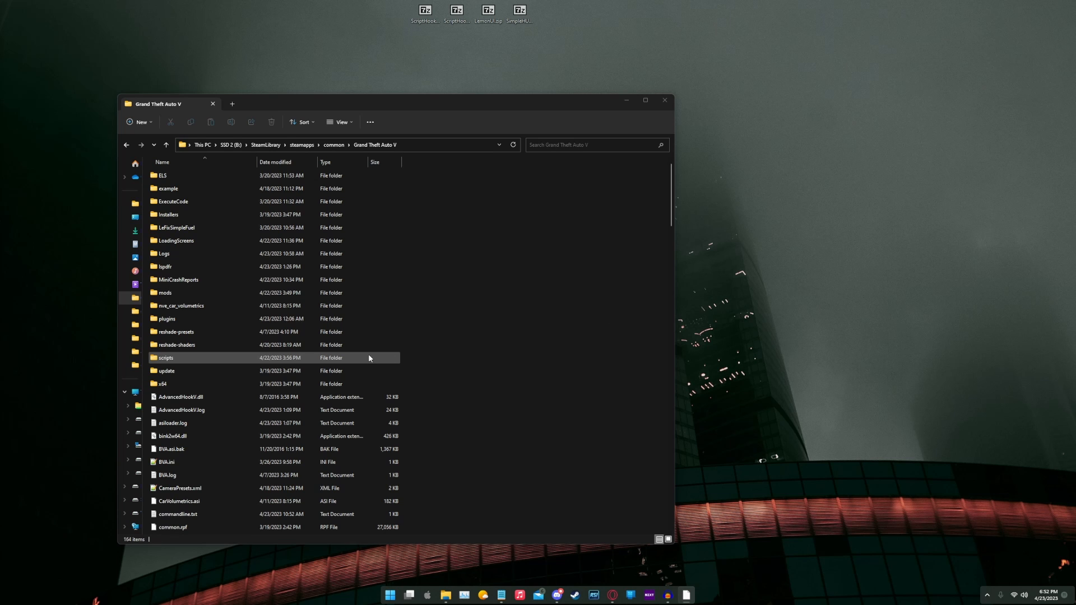
pyautogui.moveTo(398, 361)
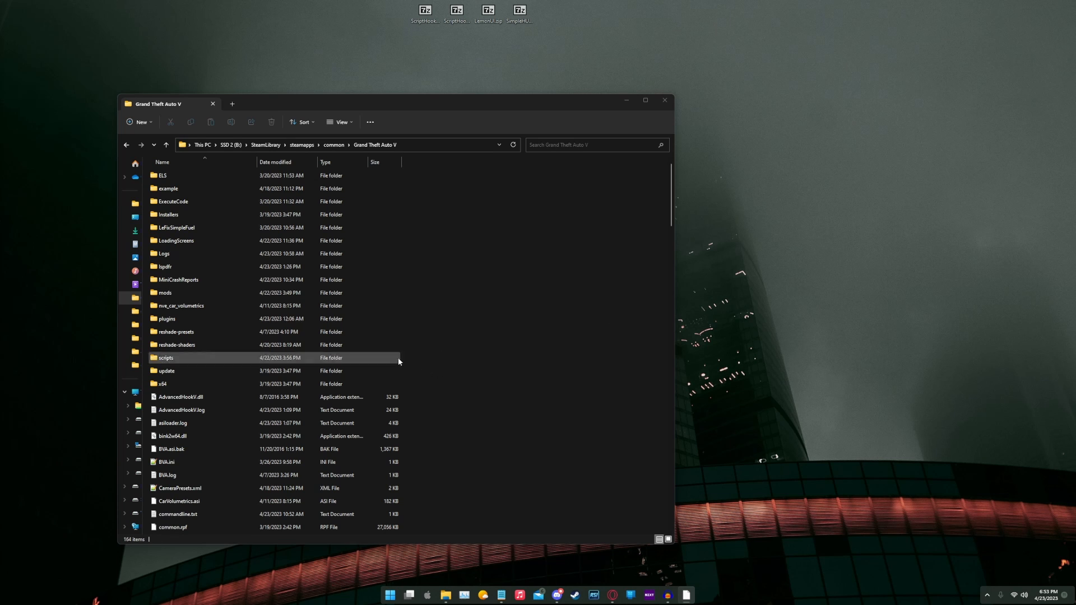
pyautogui.doubleClick(166, 357)
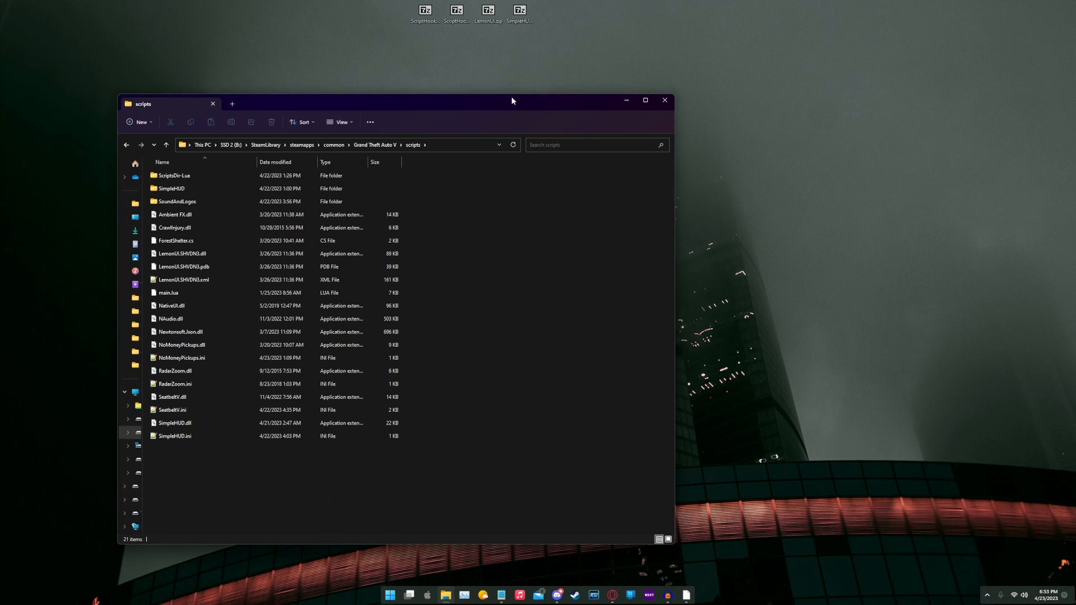
pyautogui.doubleClick(488, 12)
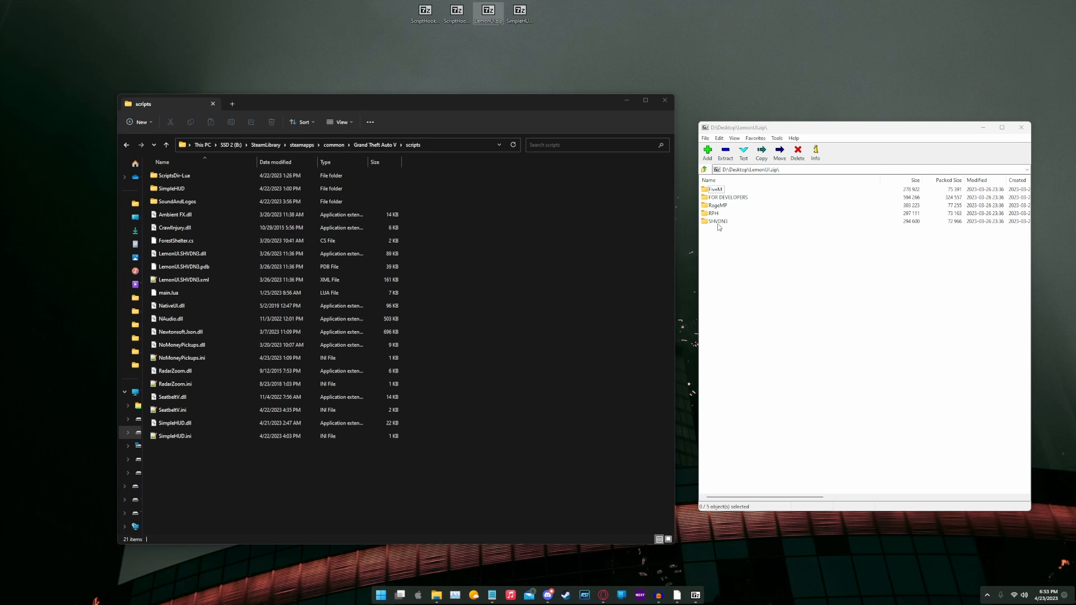
pyautogui.moveTo(721, 227)
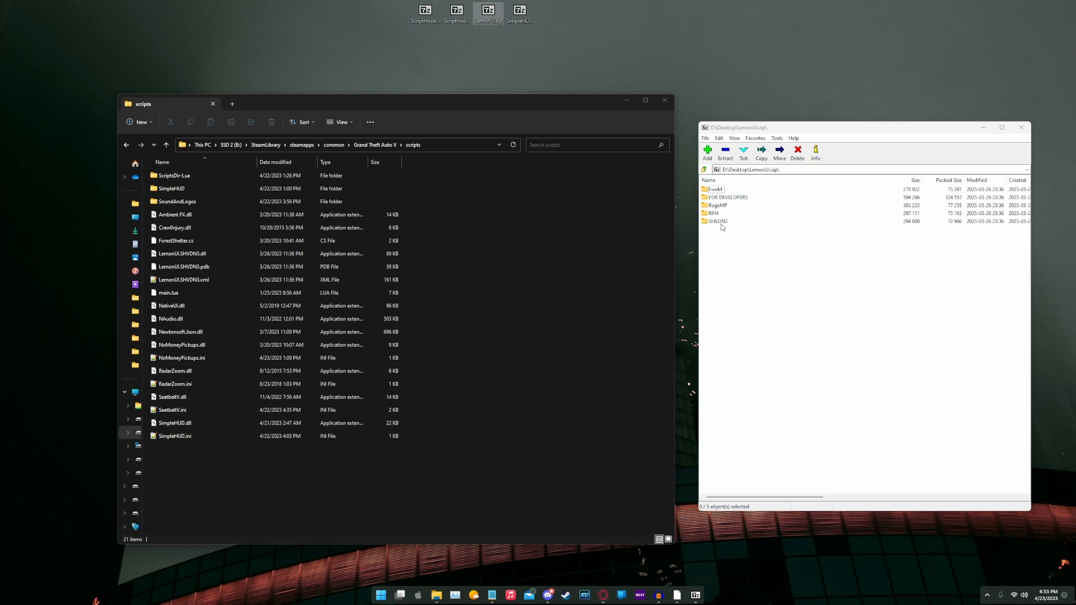
pyautogui.doubleClick(716, 221)
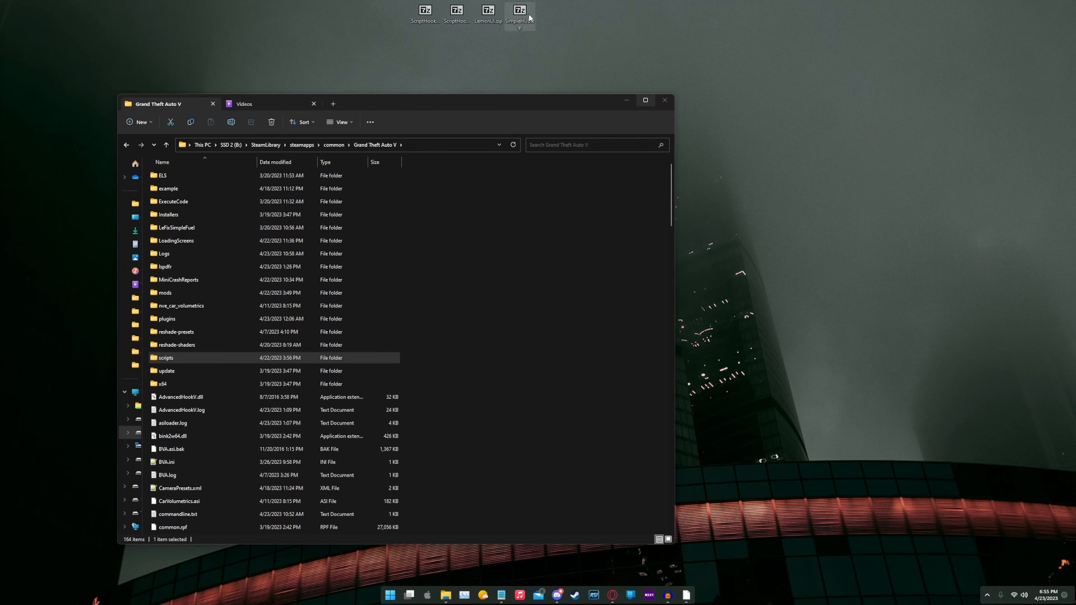
pyautogui.moveTo(519, 17)
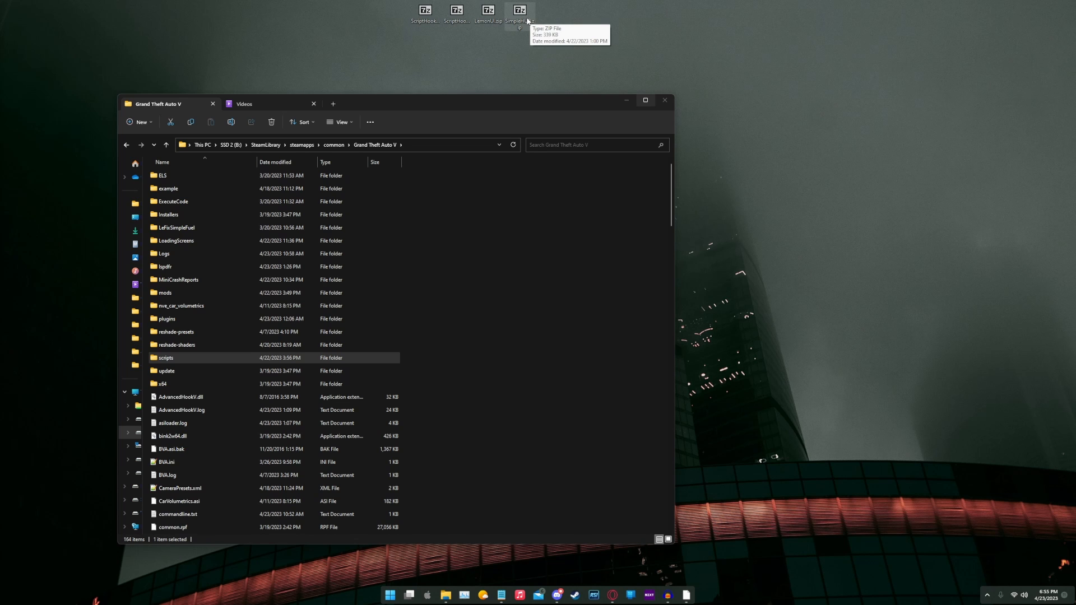
# Step: Open SimpleHUD.zip in 7-Zip and browse into its scripts folder
pyautogui.doubleClick(518, 12)
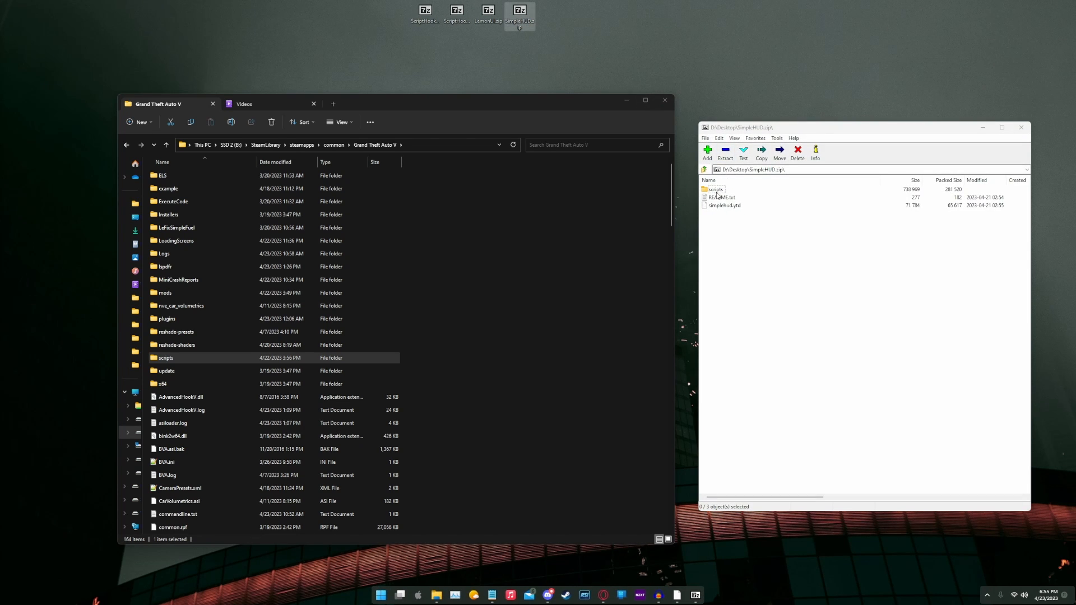
pyautogui.doubleClick(715, 189)
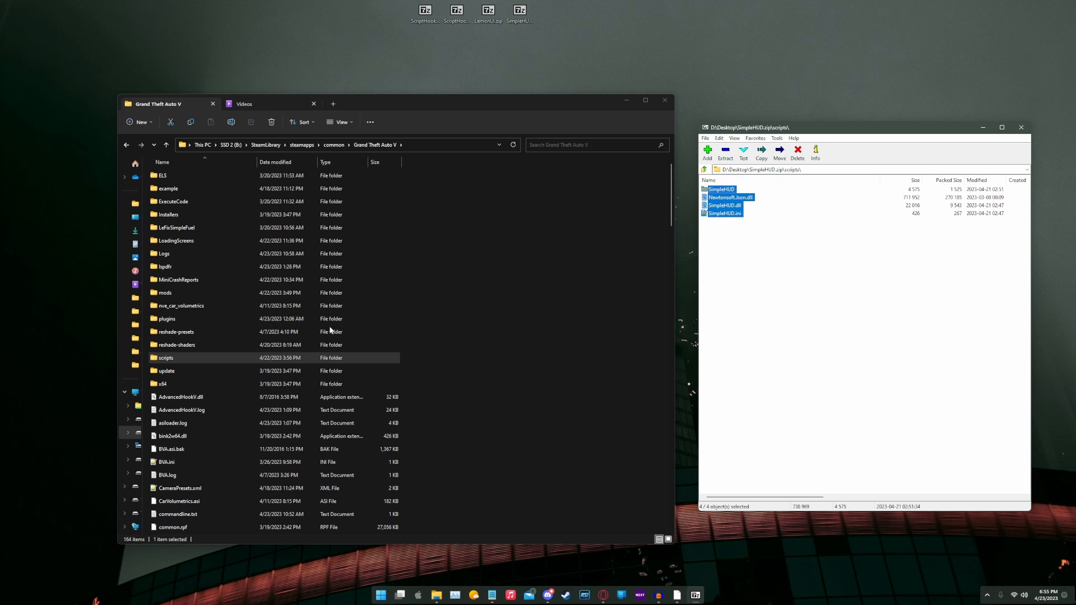
pyautogui.doubleClick(166, 358)
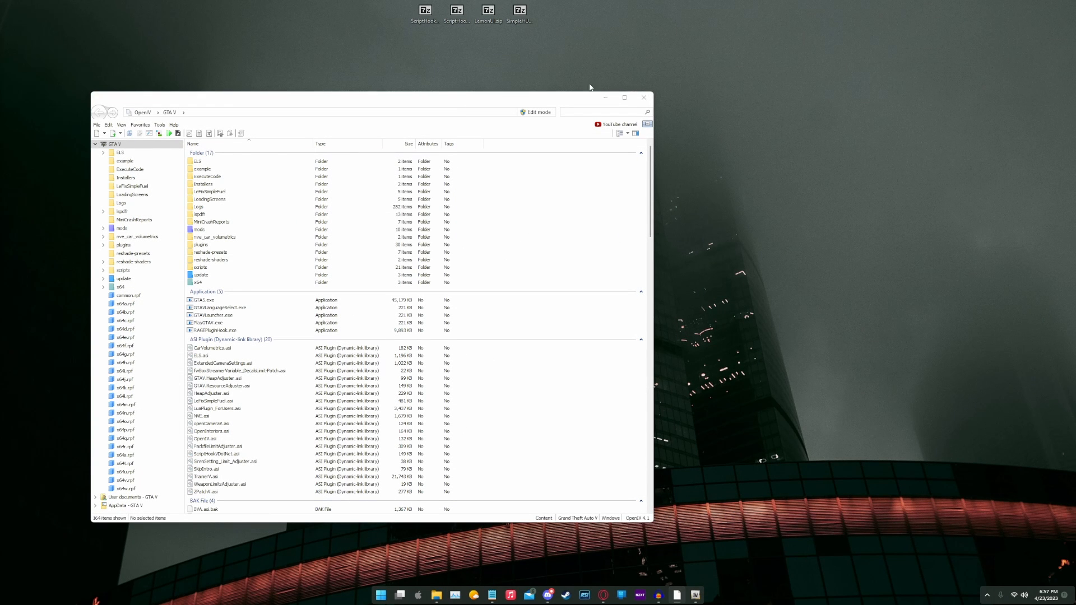
# Step: Open SimpleHUD.zip to simplehud.ytd, then open script_txds.rpf under mods > update.rpf > x64
pyautogui.click(519, 10)
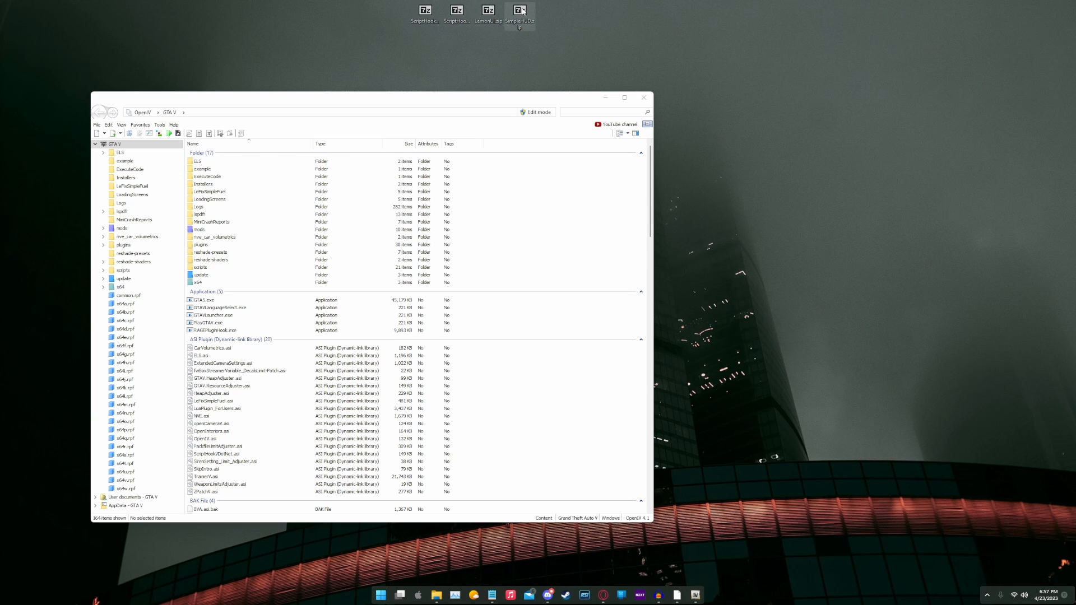
pyautogui.doubleClick(519, 13)
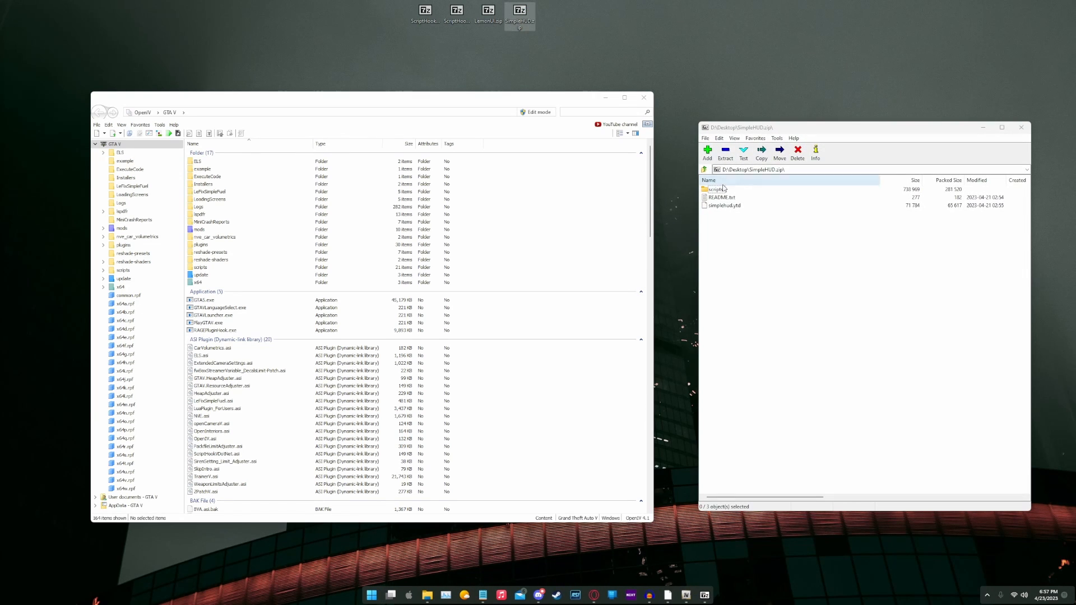
pyautogui.click(722, 205)
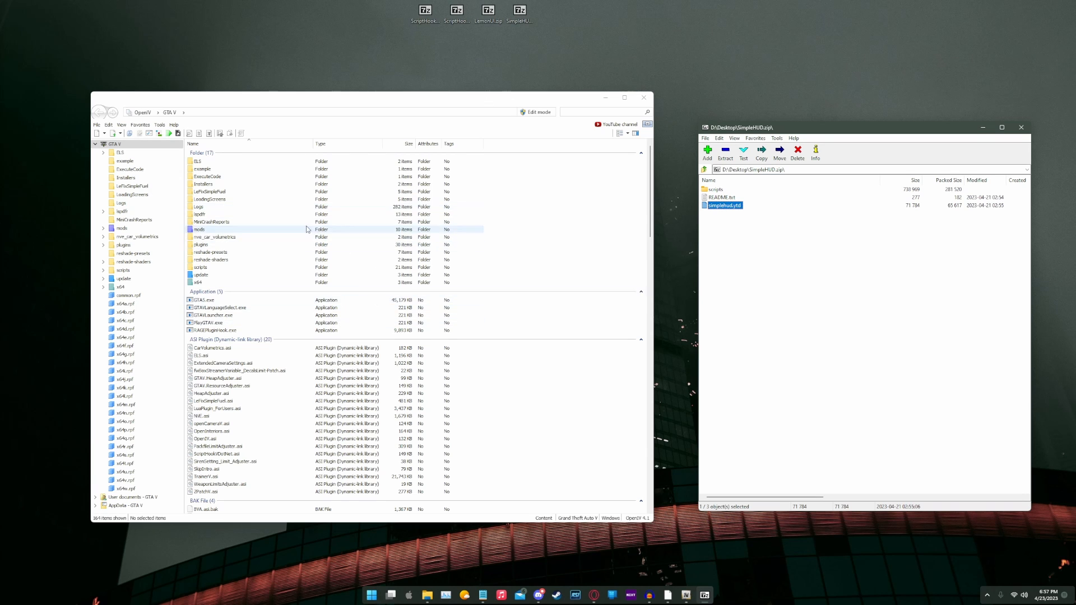
pyautogui.doubleClick(199, 229)
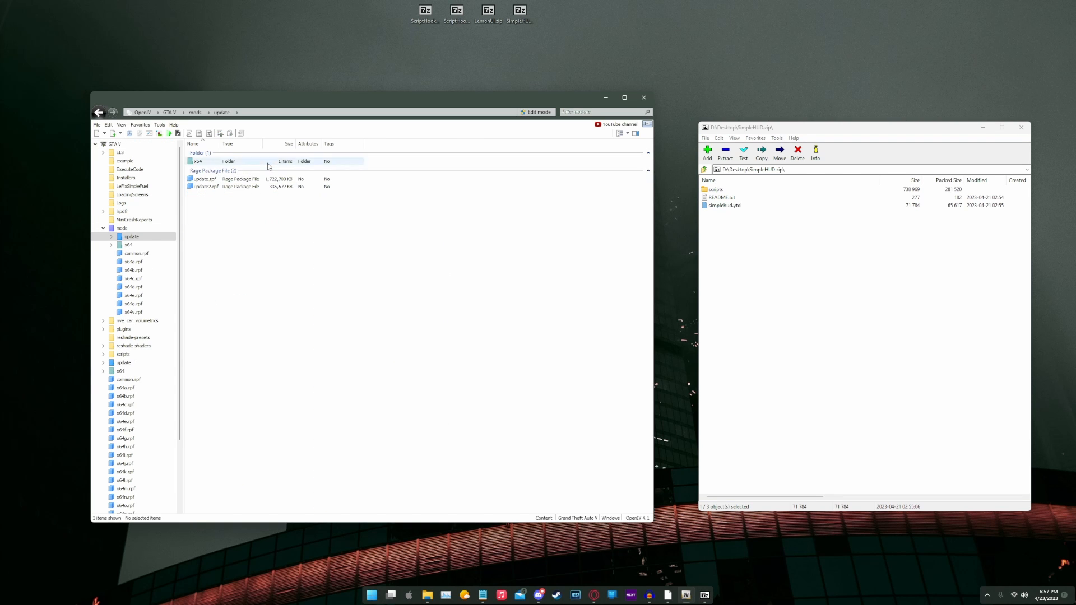
pyautogui.doubleClick(203, 179)
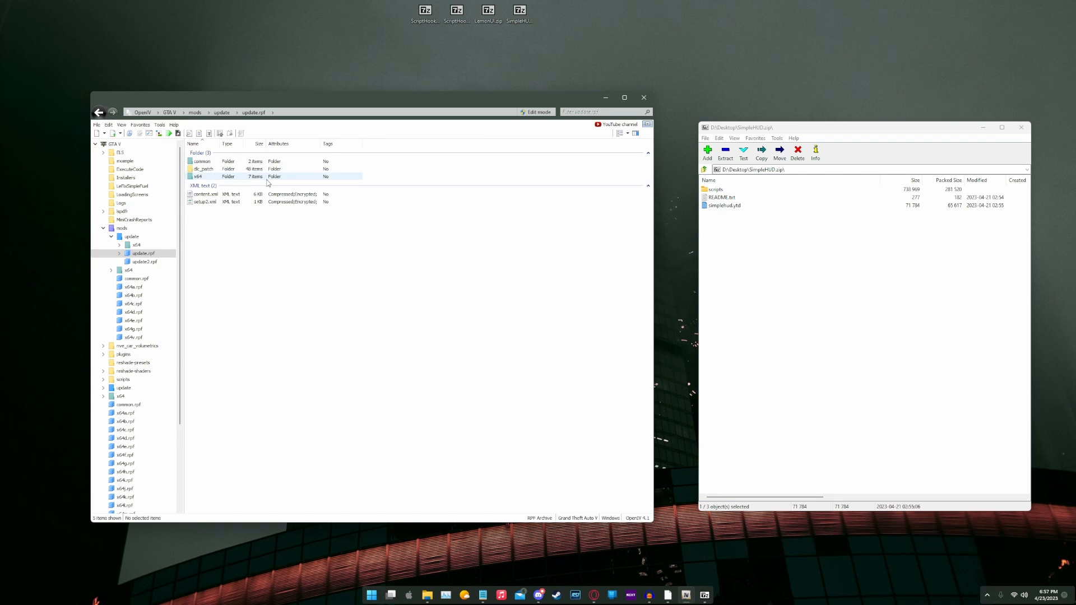
pyautogui.doubleClick(198, 177)
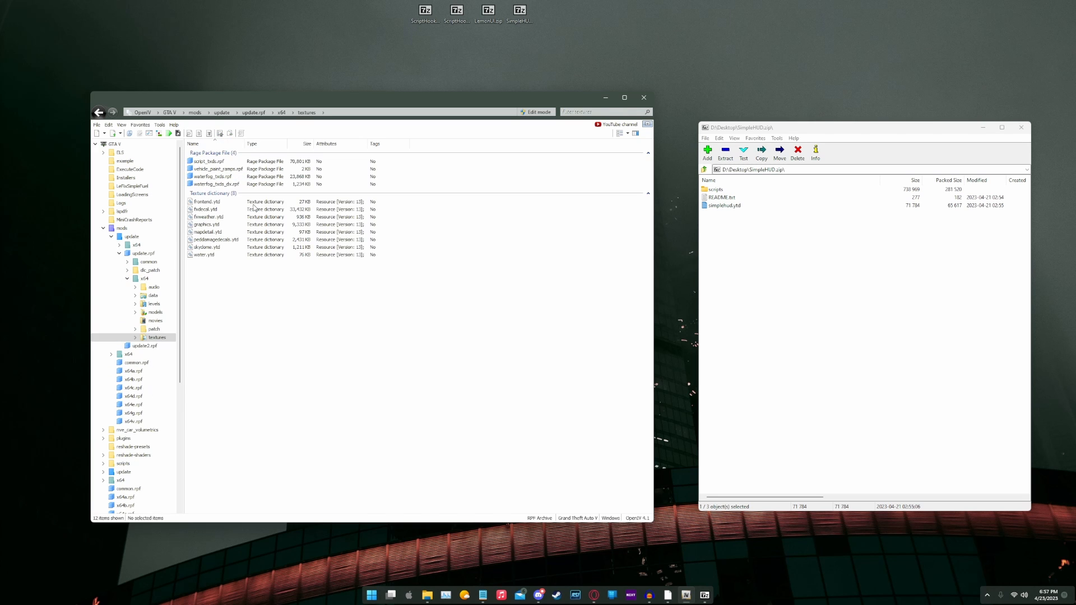
pyautogui.click(208, 160)
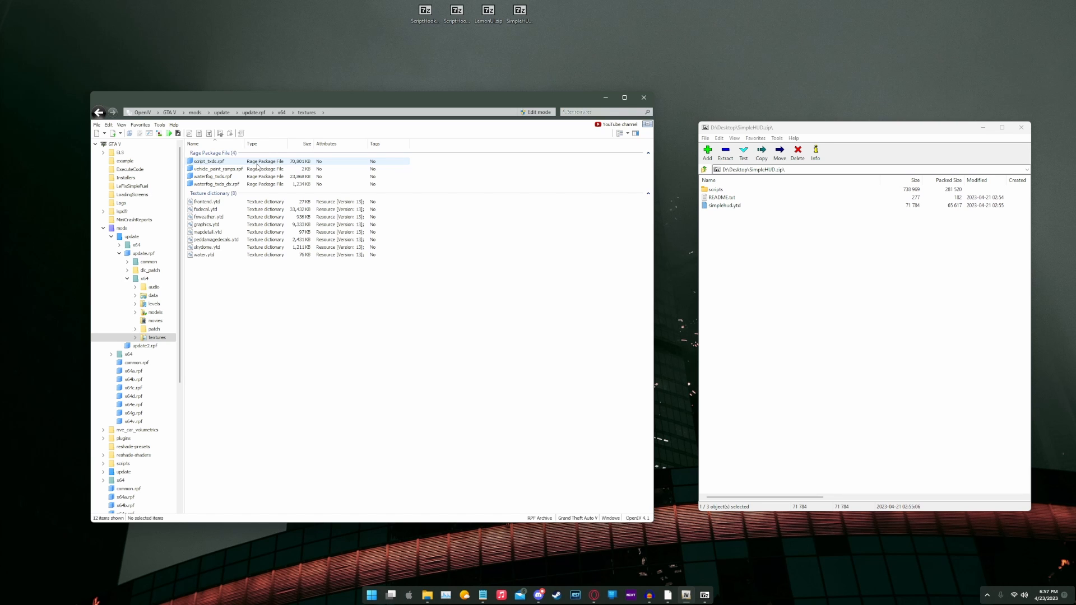
pyautogui.doubleClick(208, 162)
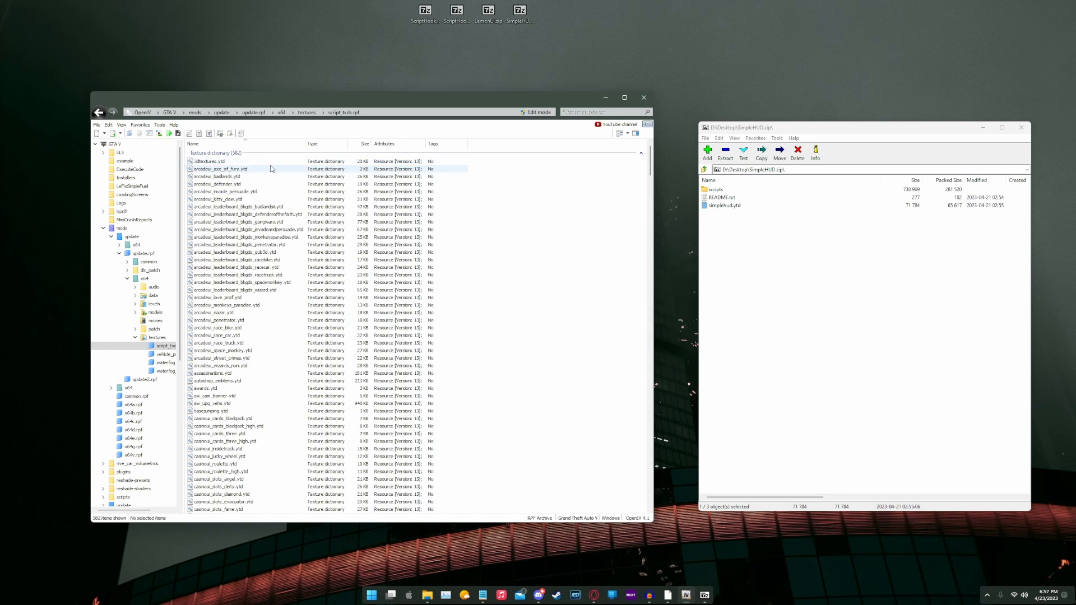
pyautogui.moveTo(261, 169)
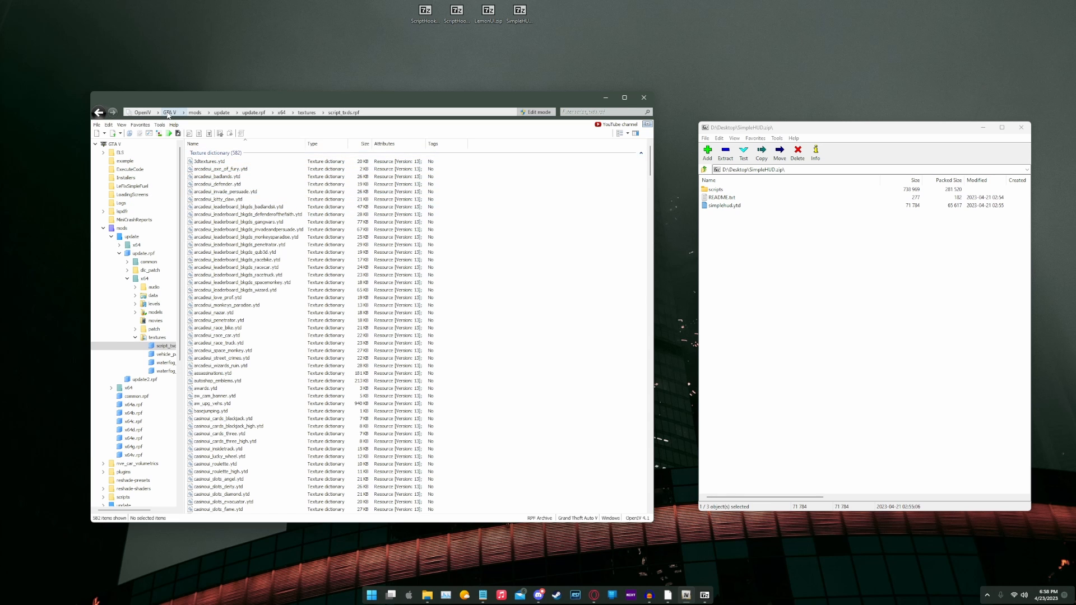
# Step: Open the game's own script_txds.rpf via update > update.rpf > x64 > textures
pyautogui.click(168, 113)
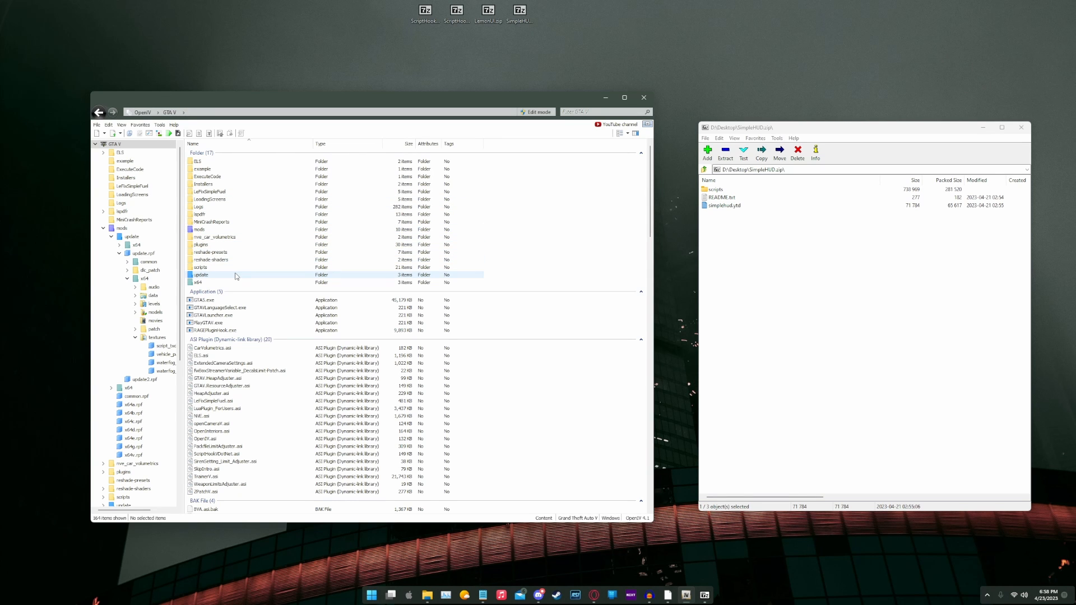
pyautogui.doubleClick(201, 275)
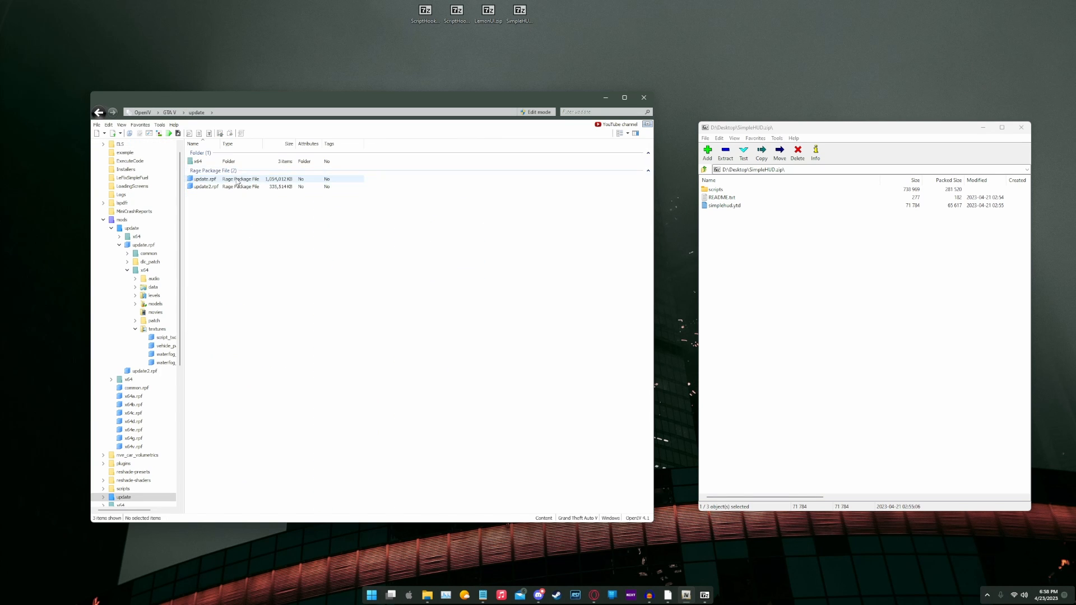
pyautogui.doubleClick(202, 178)
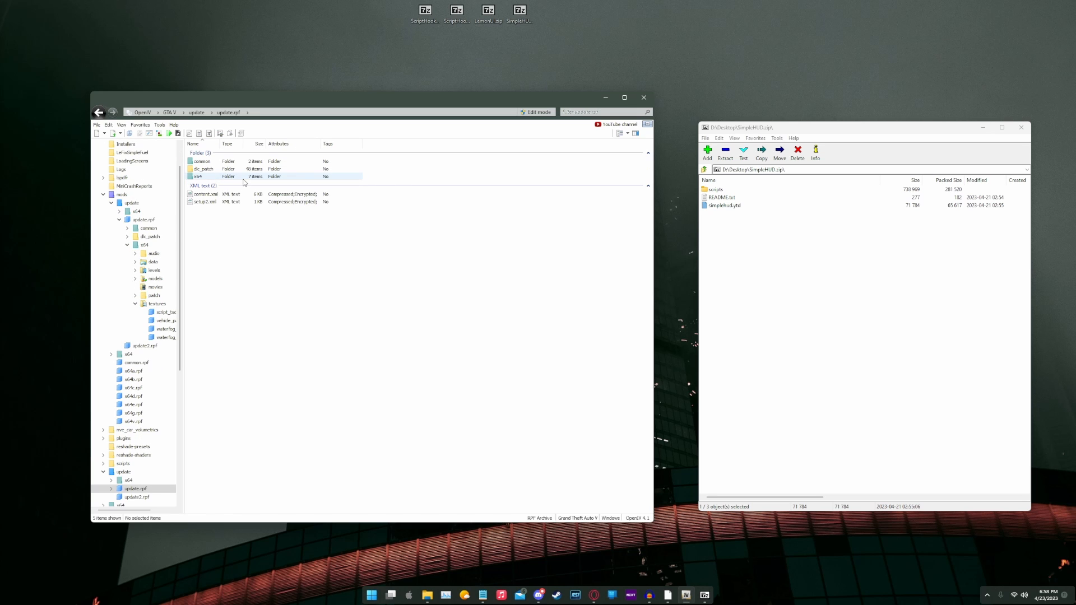
pyautogui.doubleClick(198, 177)
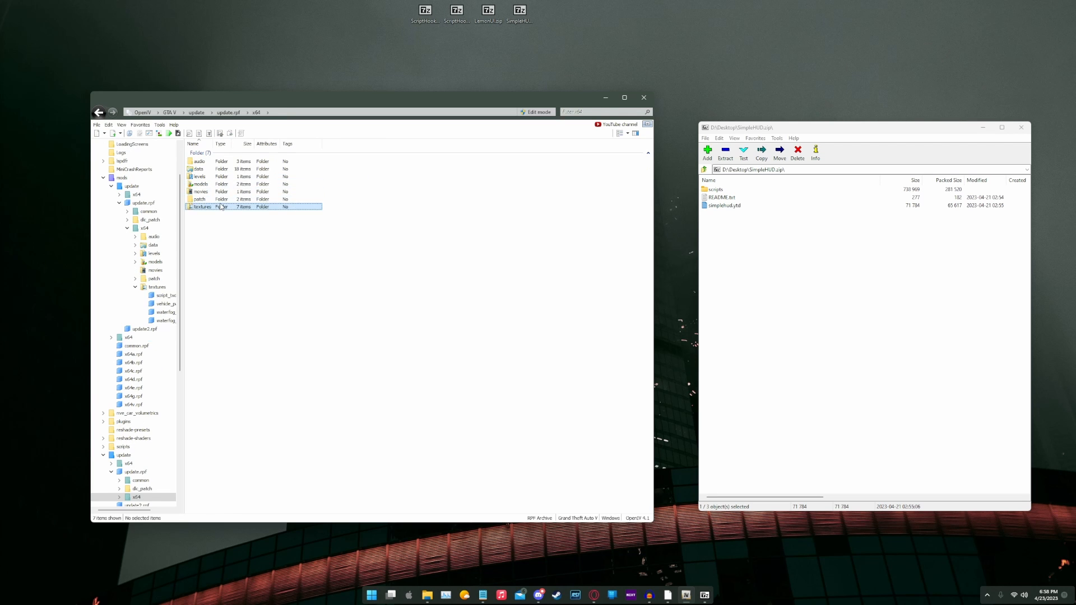
pyautogui.doubleClick(201, 207)
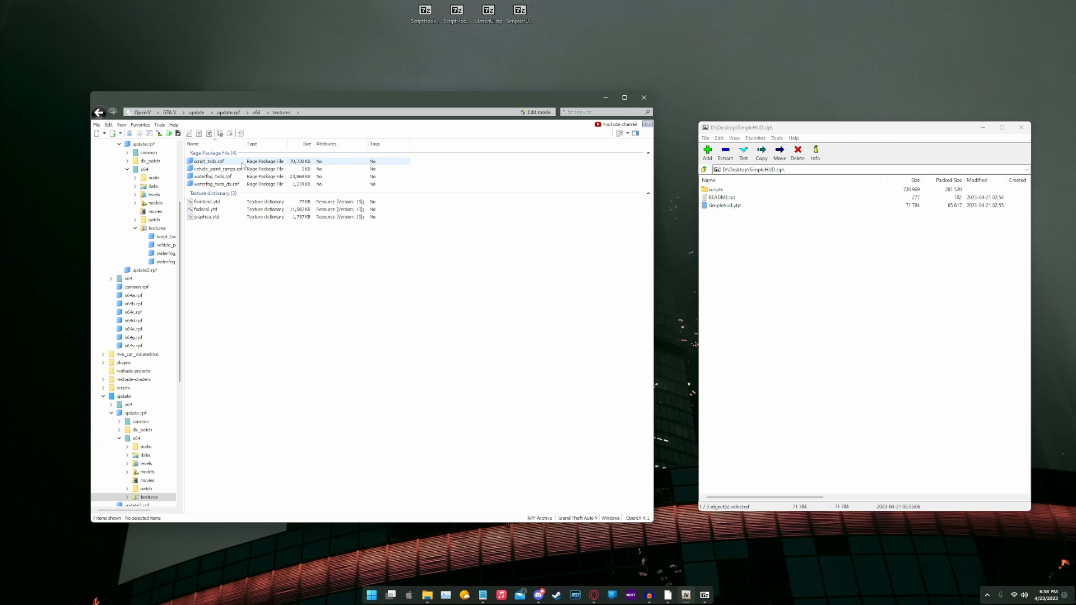
pyautogui.doubleClick(208, 161)
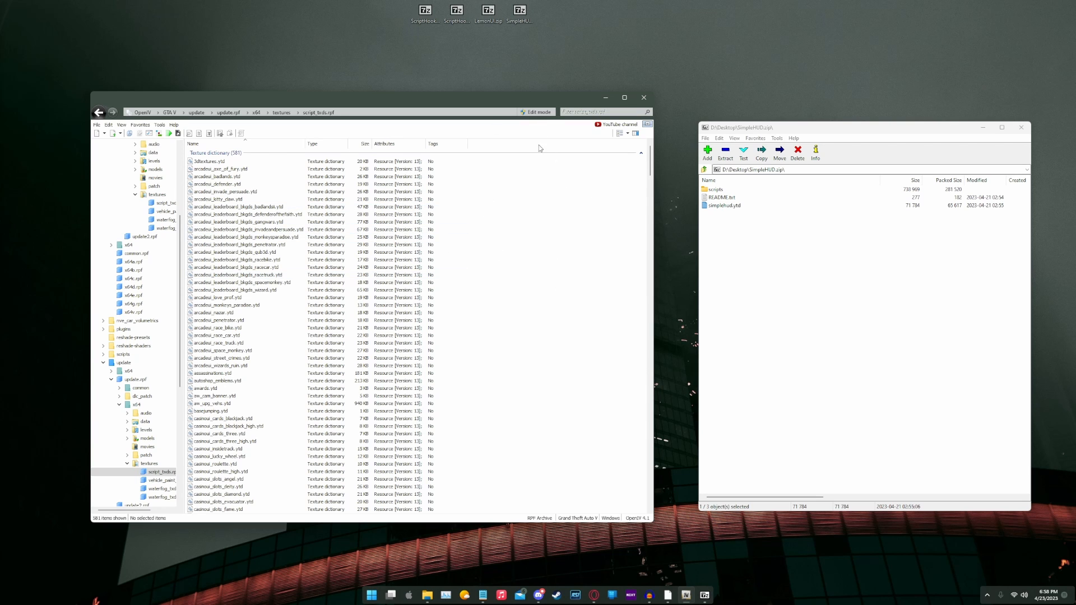
pyautogui.moveTo(539, 165)
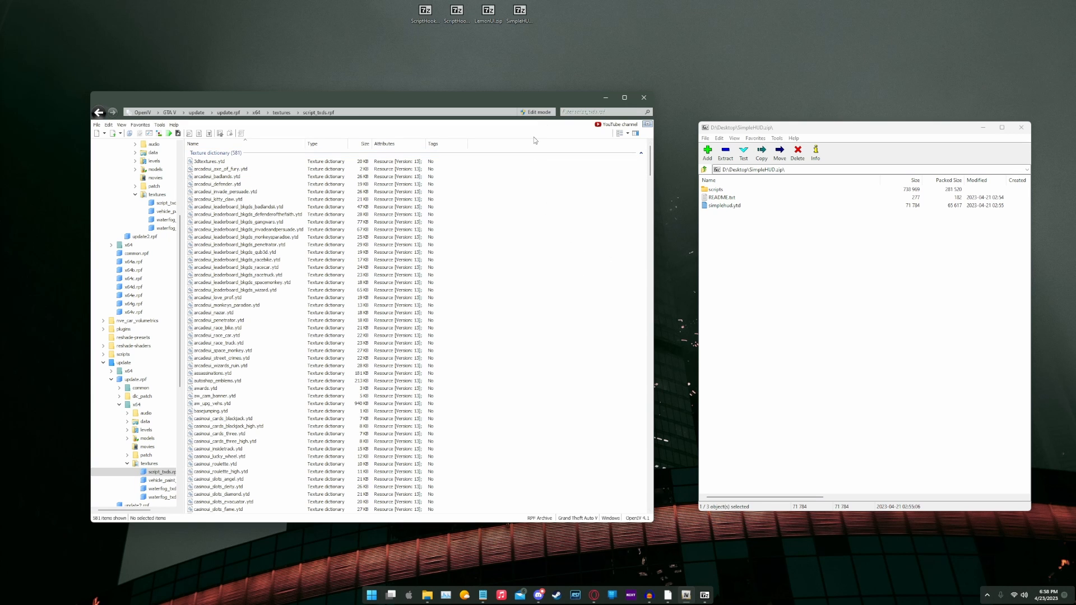
# Step: Turn on OpenIV edit mode and switch to the mods folder copy of script_txds.rpf
pyautogui.click(536, 112)
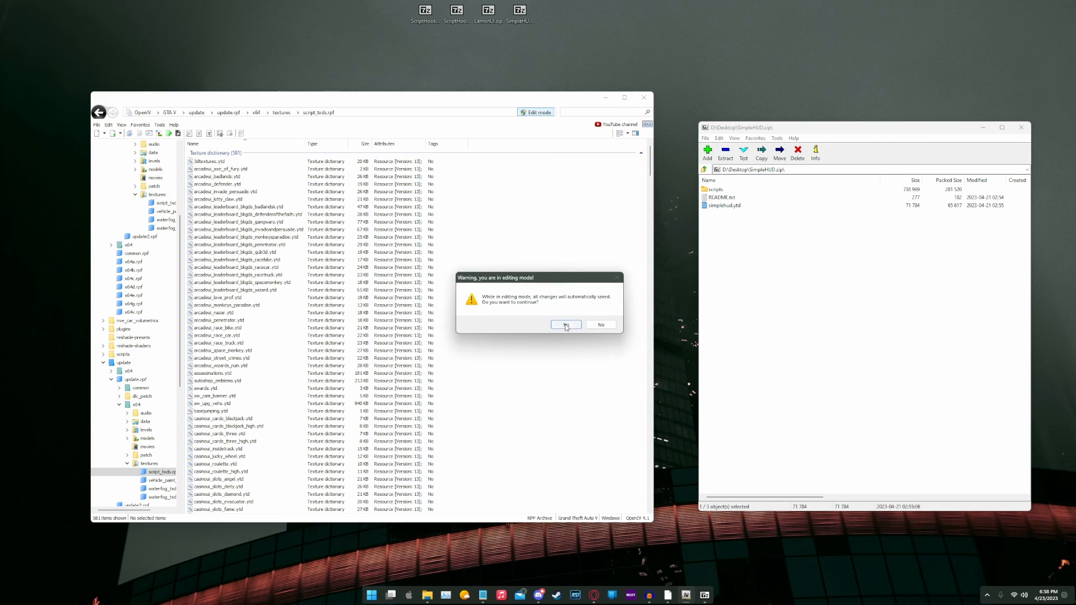
pyautogui.click(566, 324)
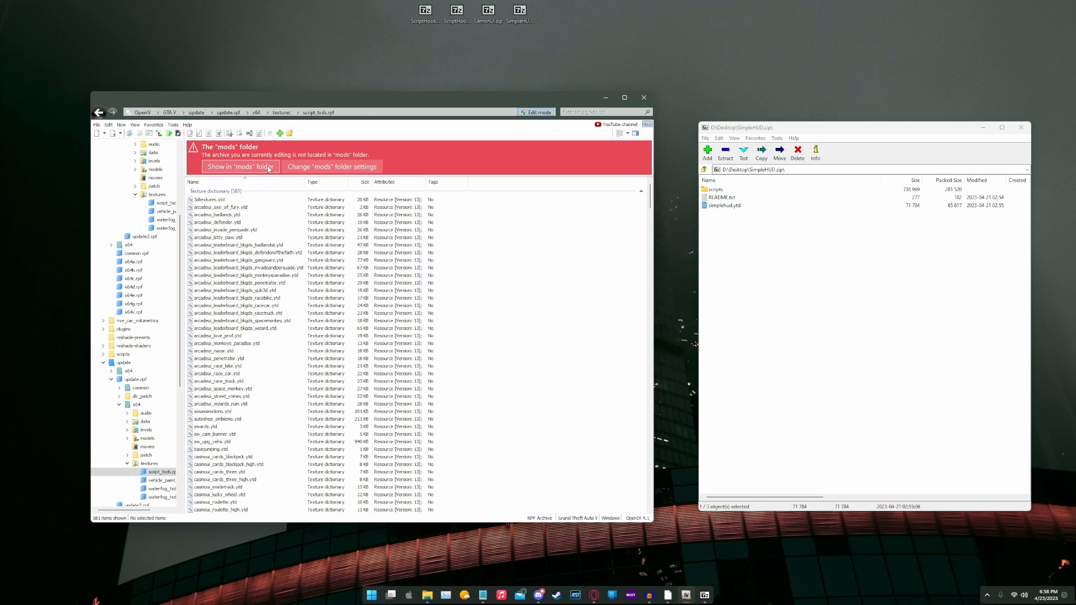
pyautogui.click(239, 167)
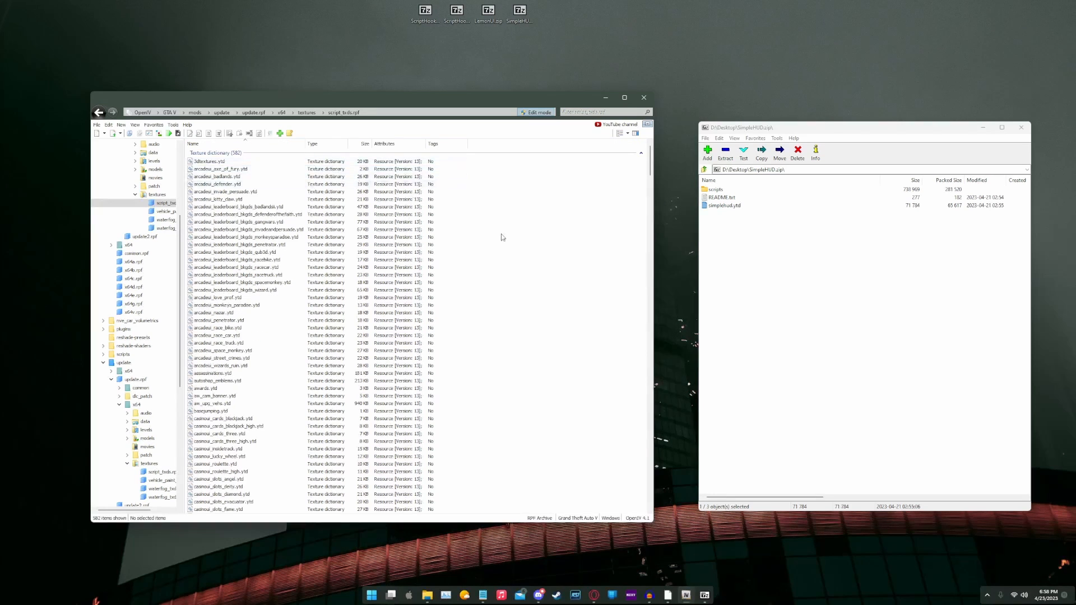
# Step: Copy simplehud.ytd from the SimpleHUD archive to the desktop, replacing the older copy
pyautogui.click(722, 205)
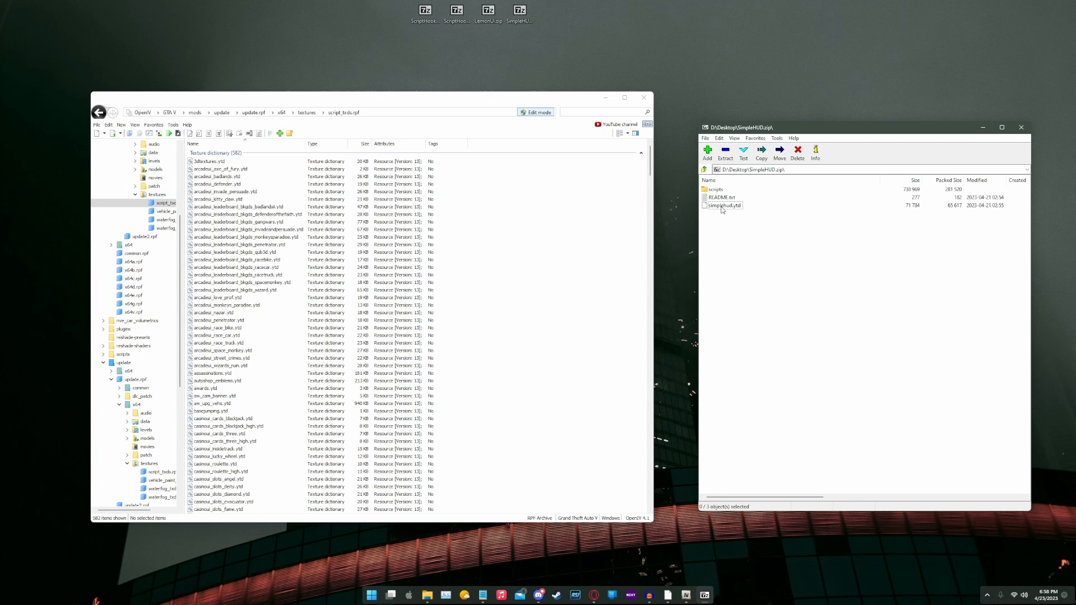
pyautogui.click(723, 205)
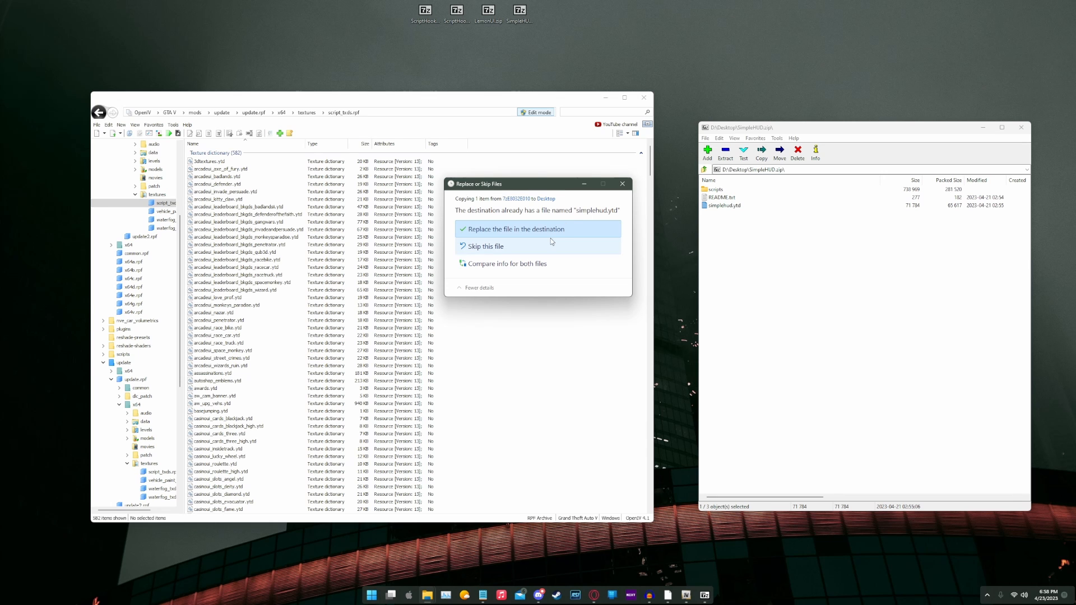
pyautogui.click(513, 229)
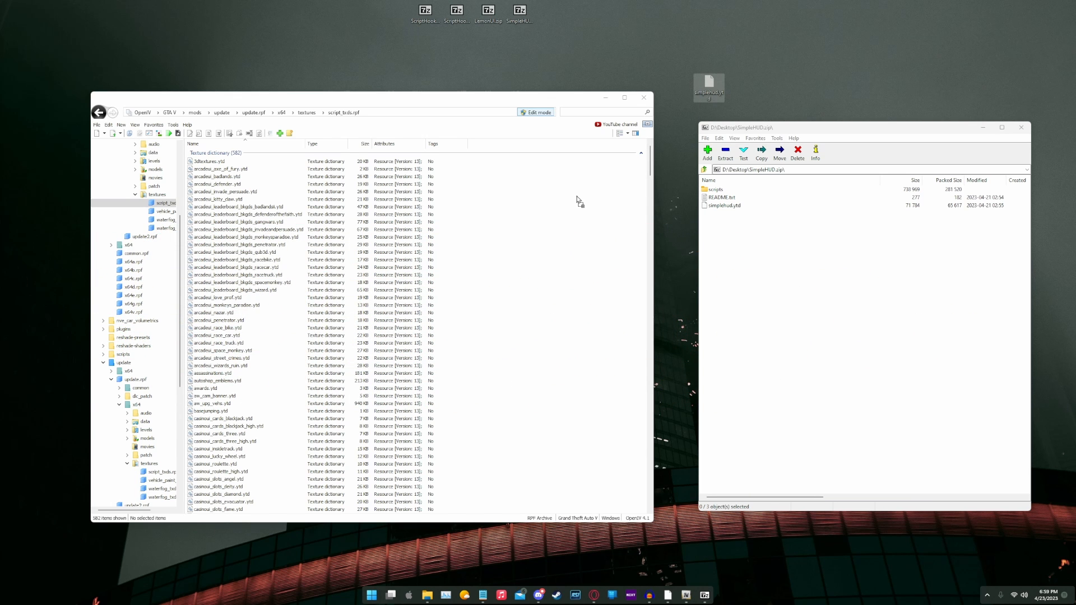
pyautogui.moveTo(578, 333)
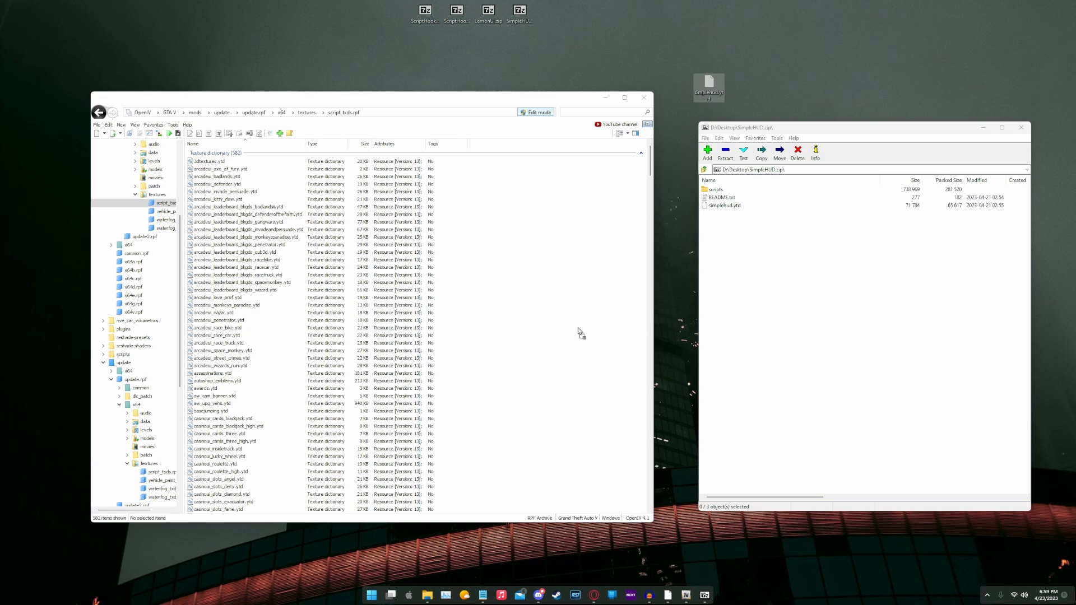
pyautogui.moveTo(593, 297)
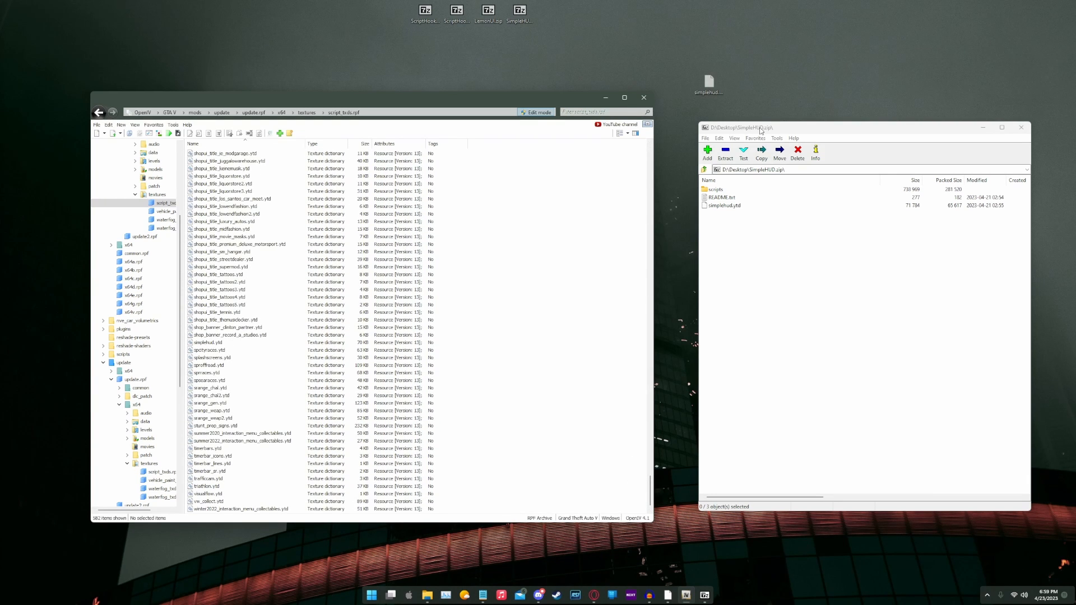
pyautogui.moveTo(761, 131)
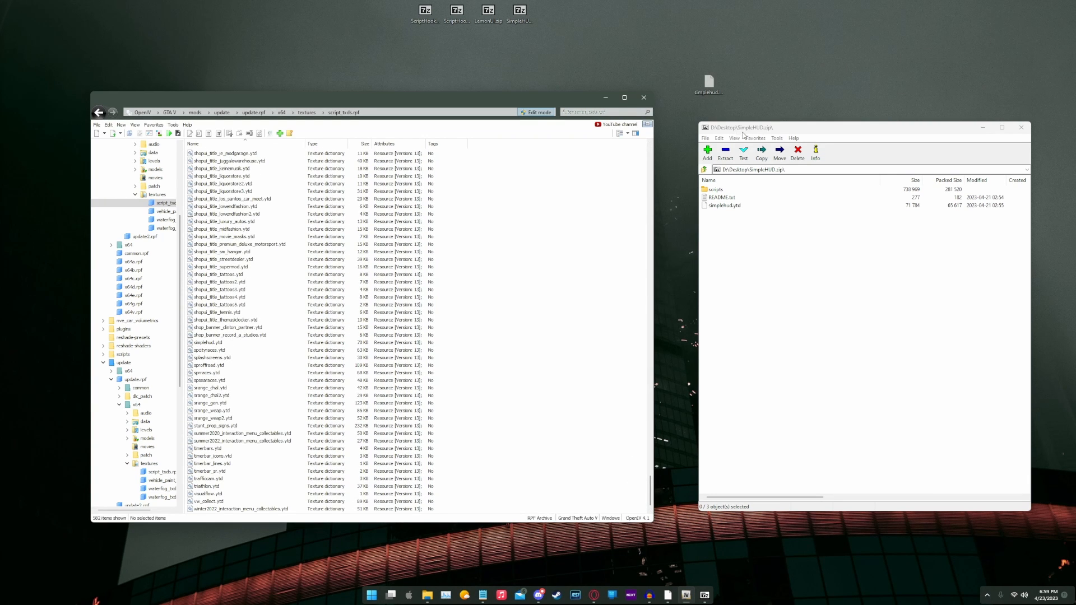
pyautogui.moveTo(817, 134)
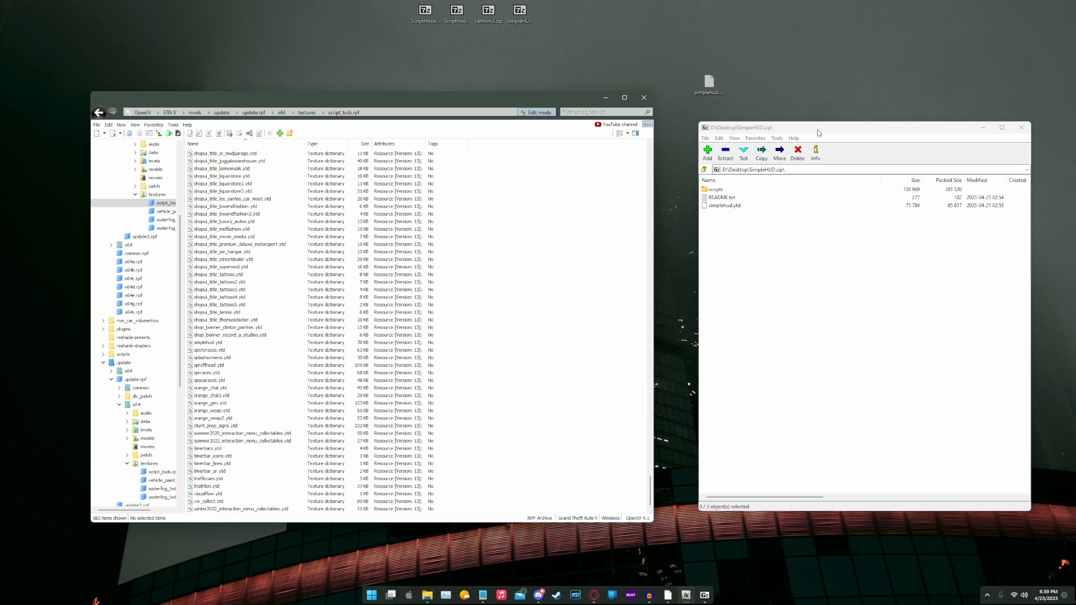
pyautogui.moveTo(780, 106)
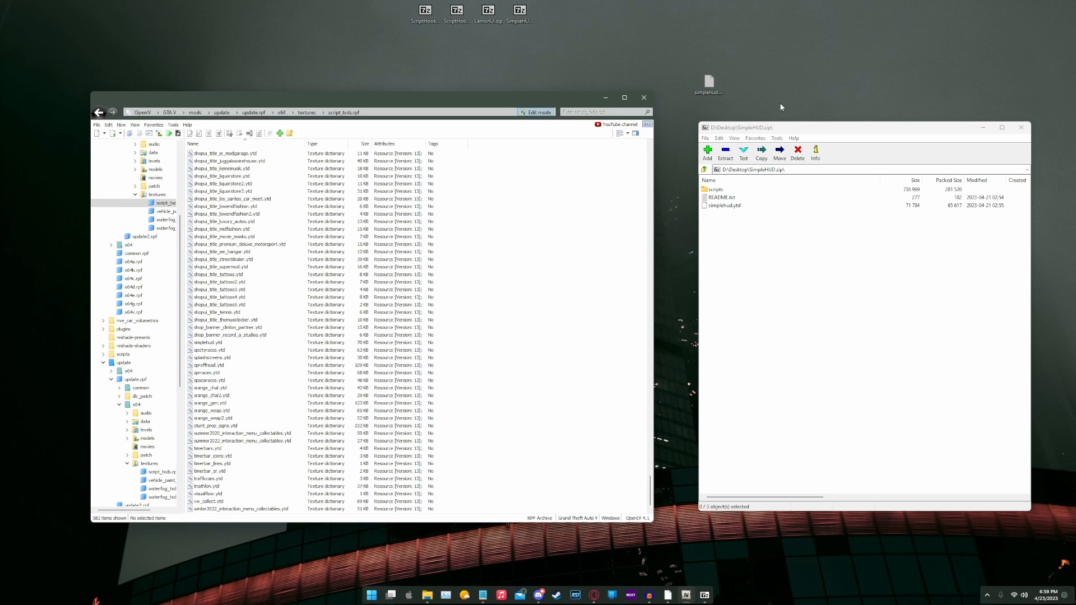
pyautogui.moveTo(727, 269)
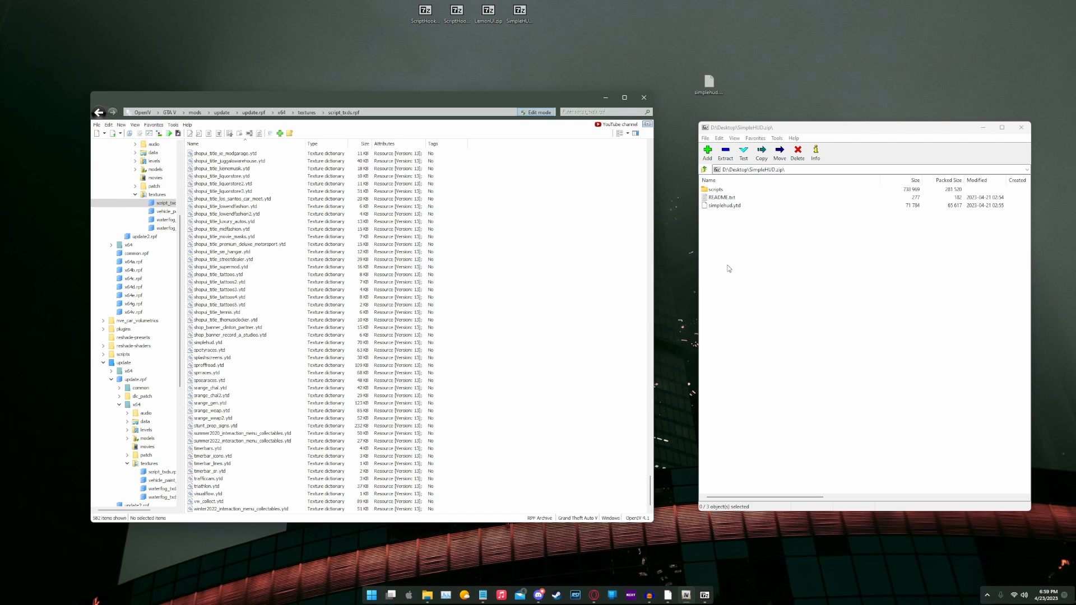
pyautogui.moveTo(798, 316)
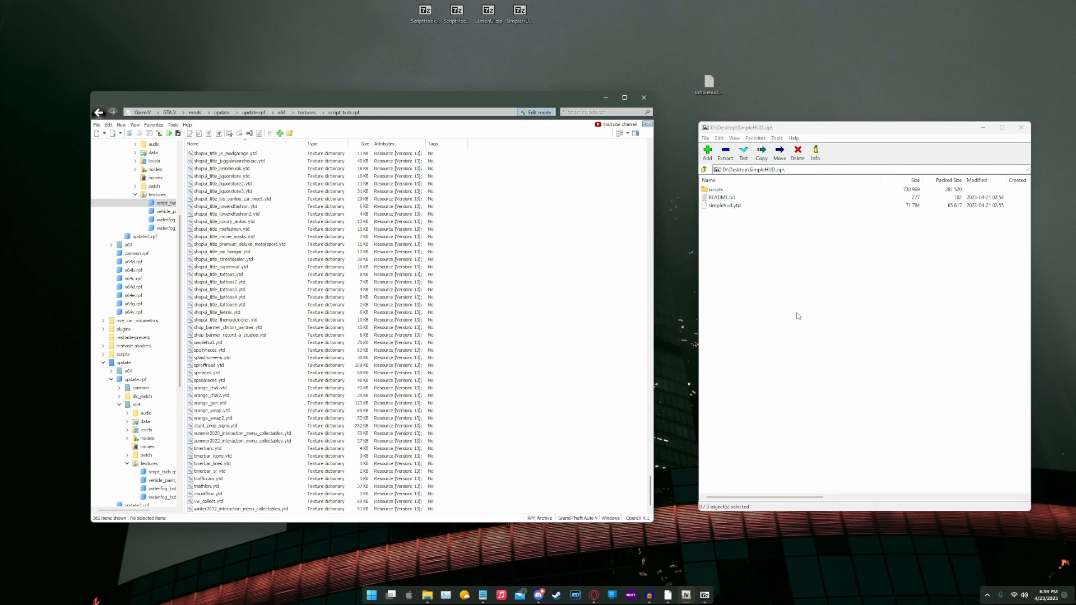
pyautogui.moveTo(731, 107)
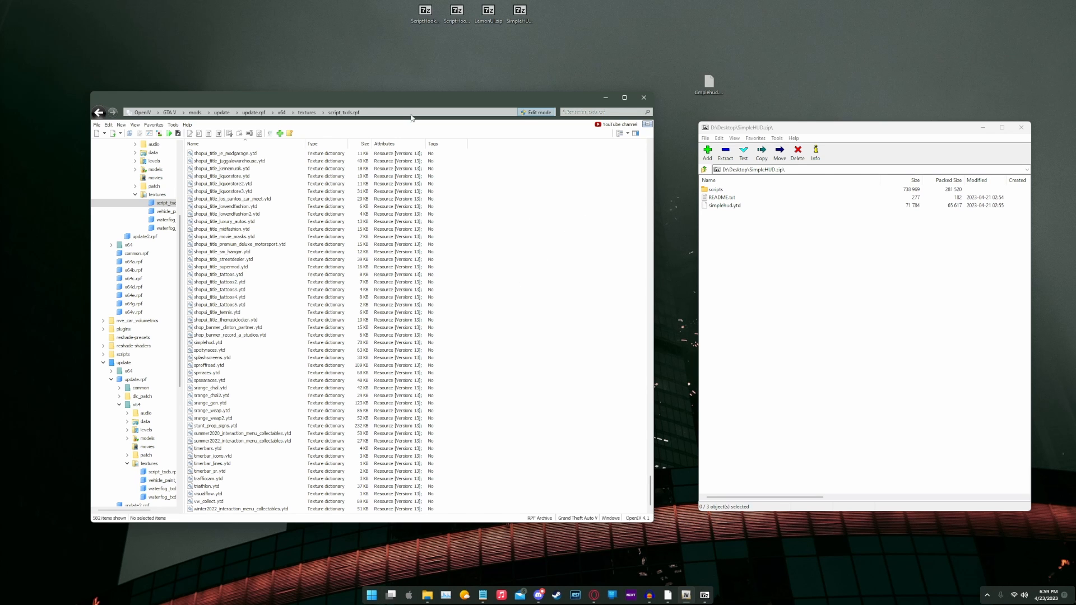
# Step: Exit OpenIV through its File menu
pyautogui.click(97, 124)
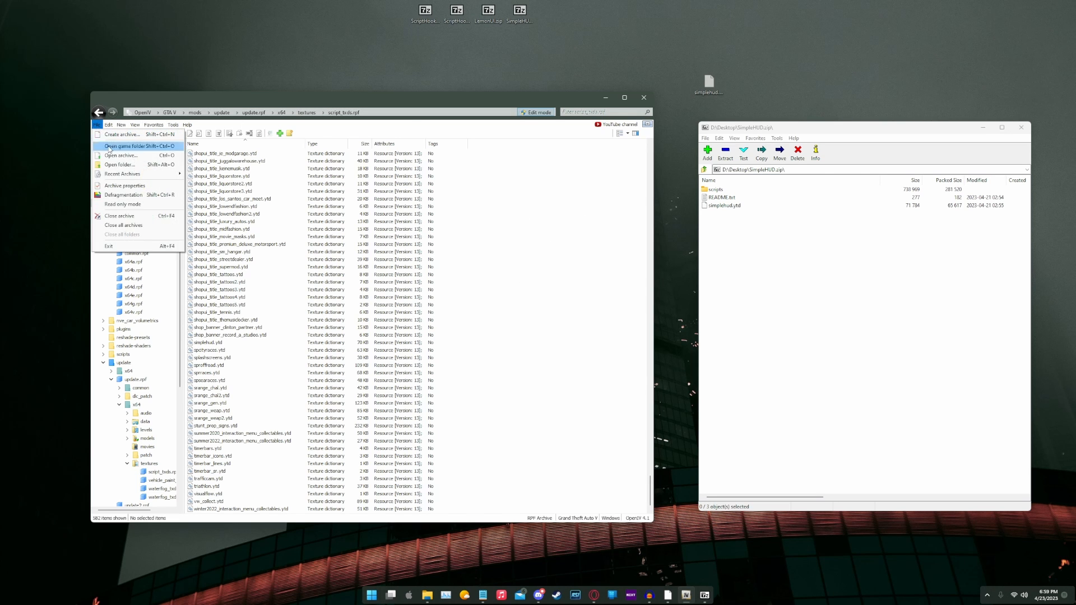
pyautogui.click(132, 146)
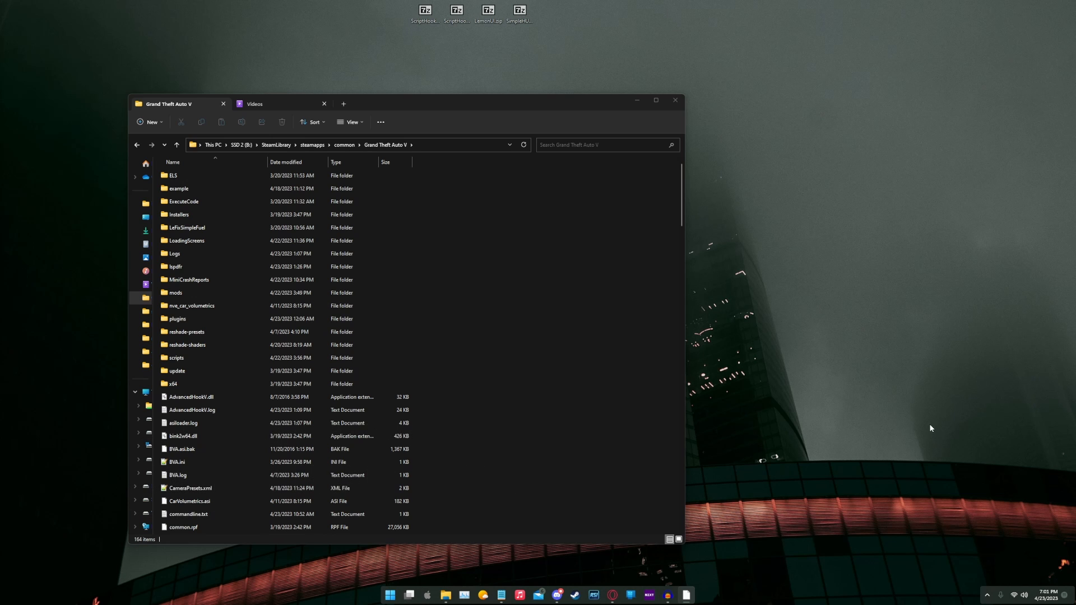
pyautogui.moveTo(508, 104)
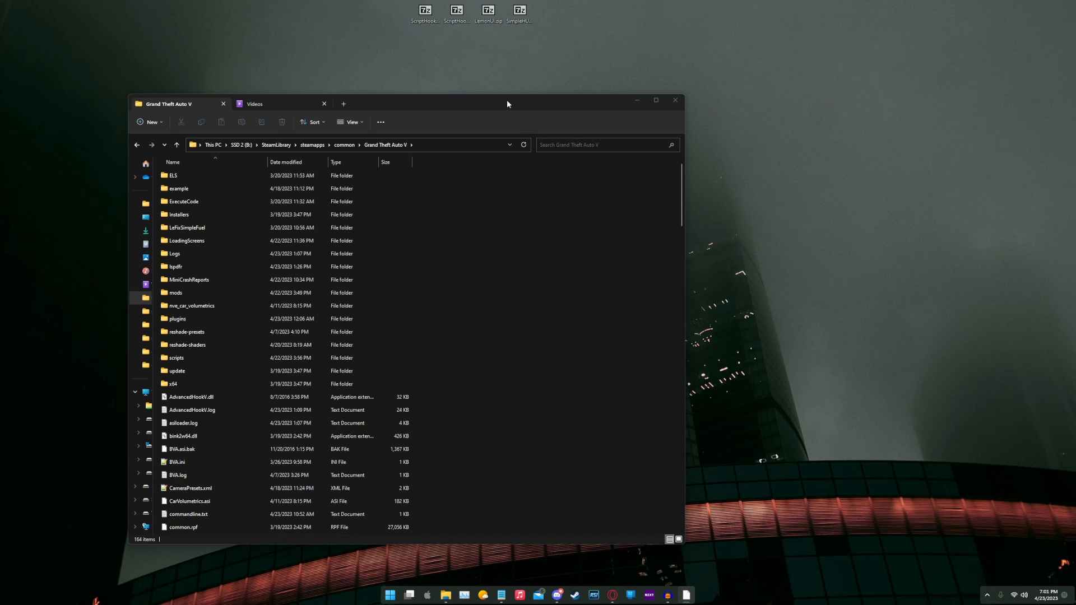
# Step: Enter the game's scripts folder and open SimpleHUD.ini in Notepad++
pyautogui.click(176, 266)
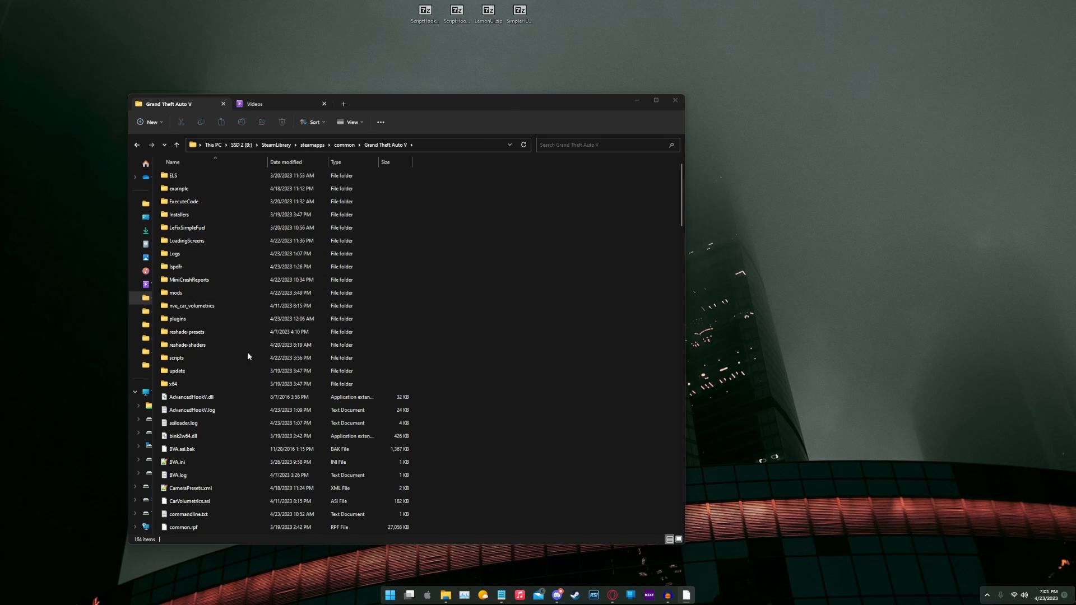
pyautogui.doubleClick(175, 357)
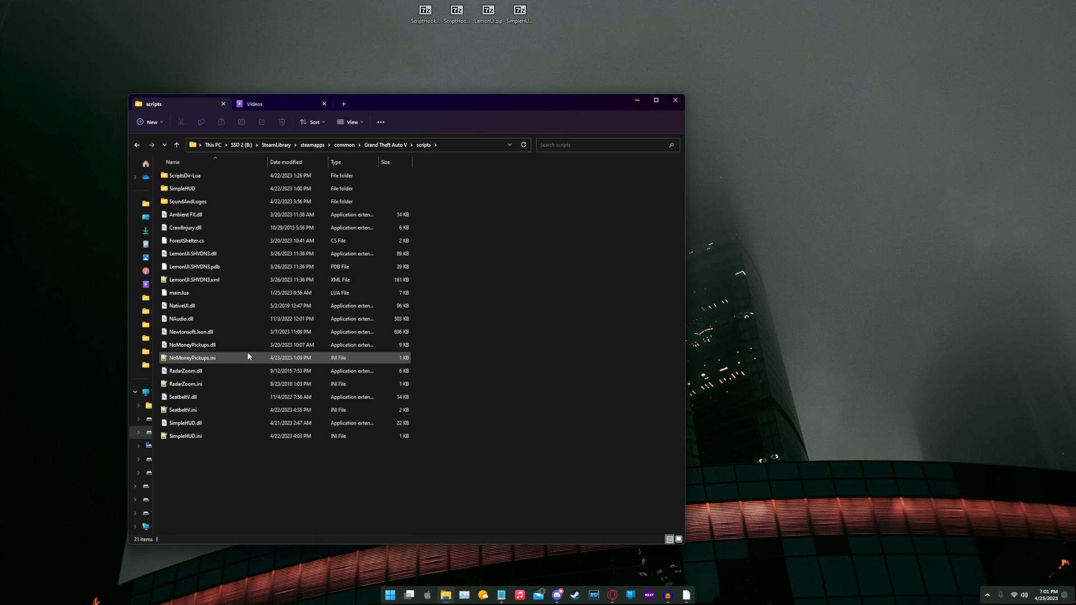
pyautogui.moveTo(186, 436)
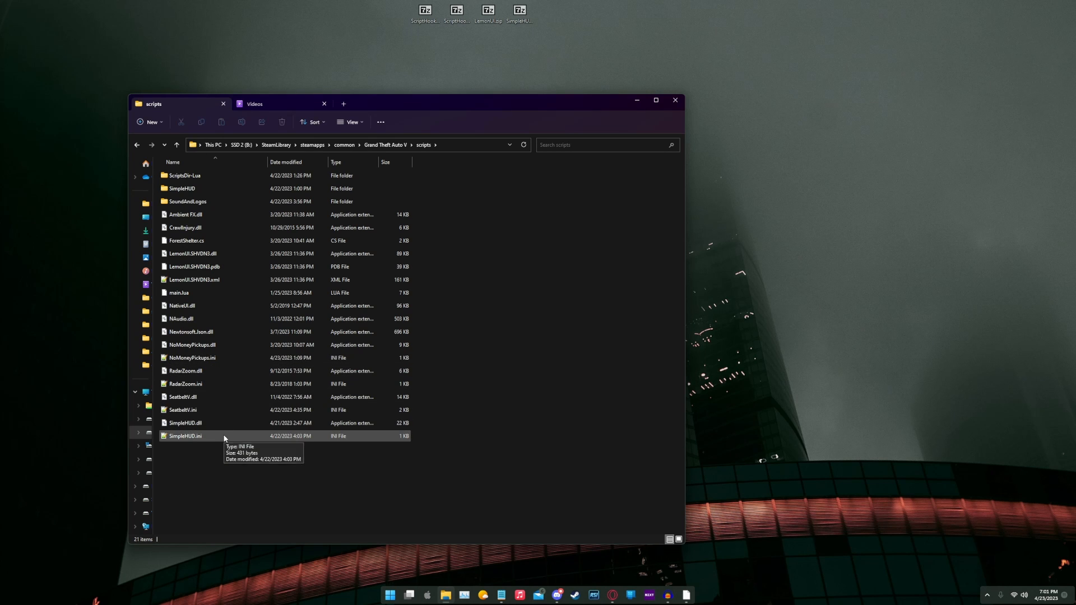
pyautogui.click(186, 436)
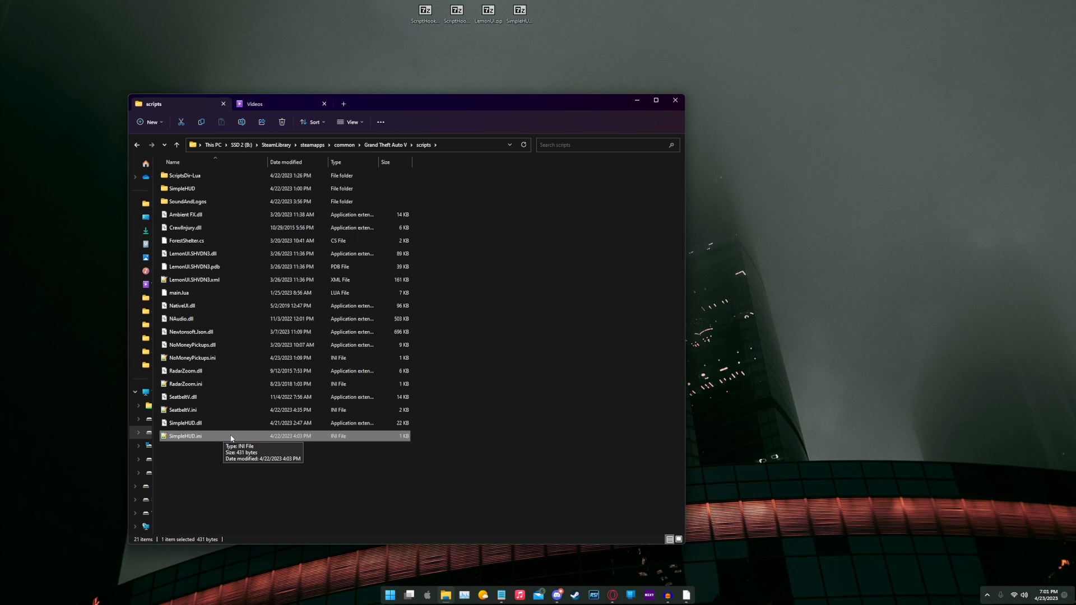
pyautogui.doubleClick(186, 436)
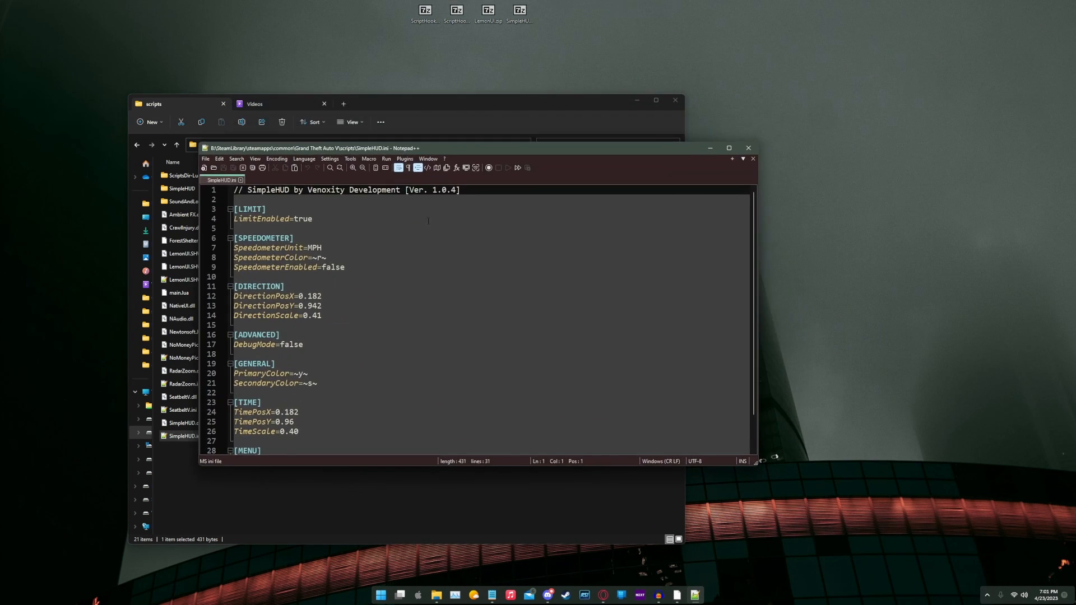
# Step: Set MenuEnabled to true under [MENU], noting ToggleKey F10, then close the windows
pyautogui.scroll(-3)
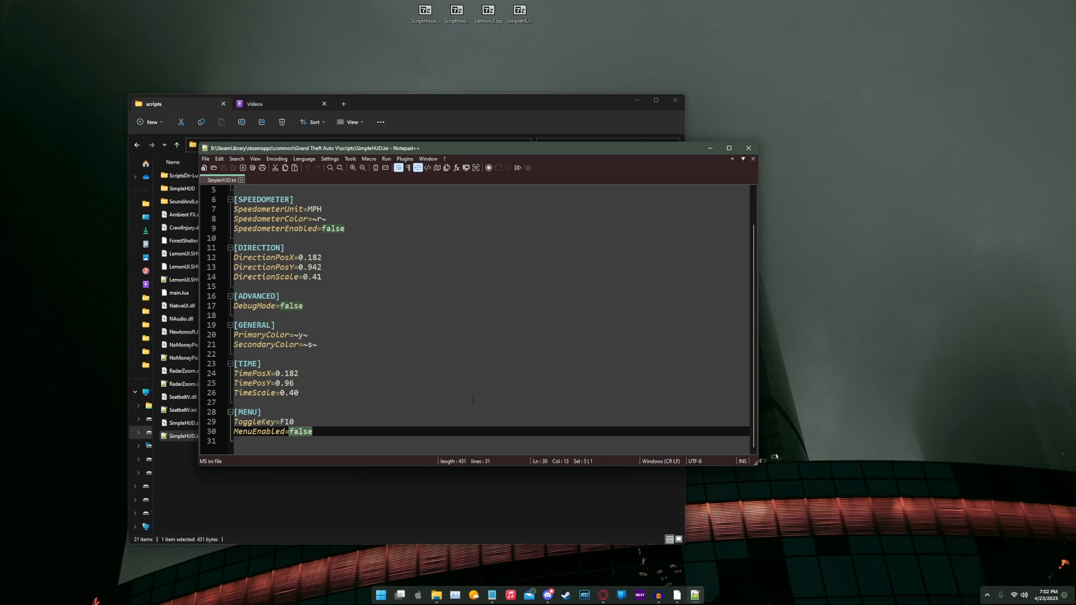
pyautogui.write('T')
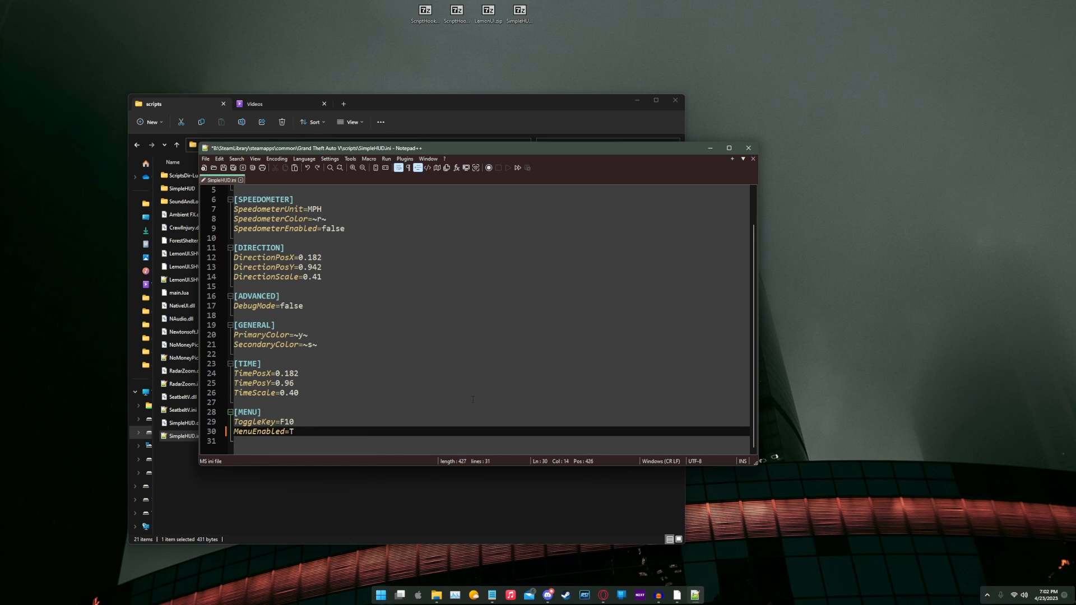
pyautogui.write('rue')
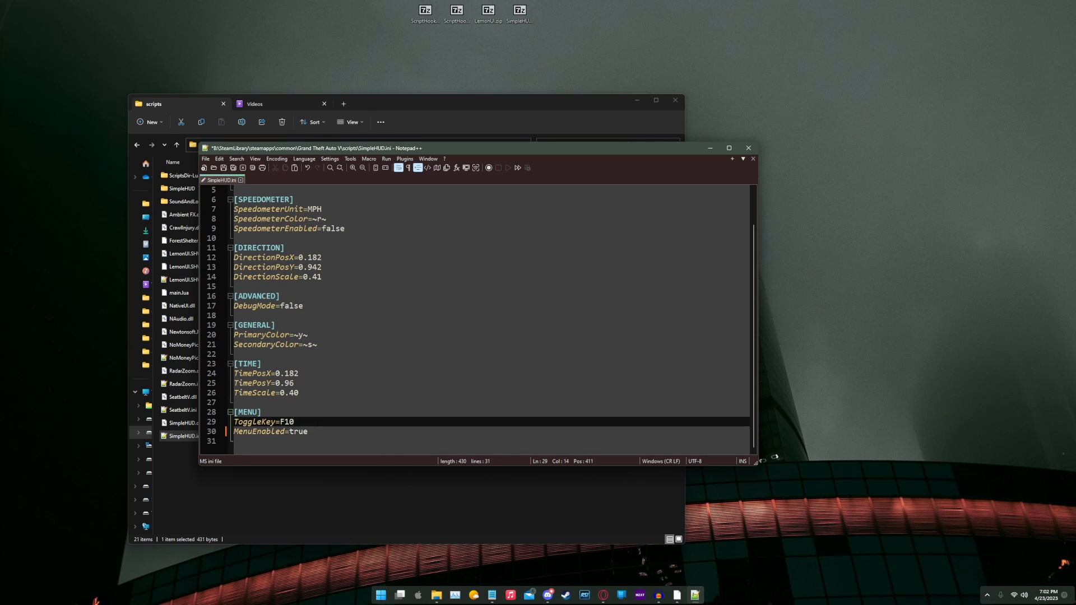
pyautogui.doubleClick(285, 421)
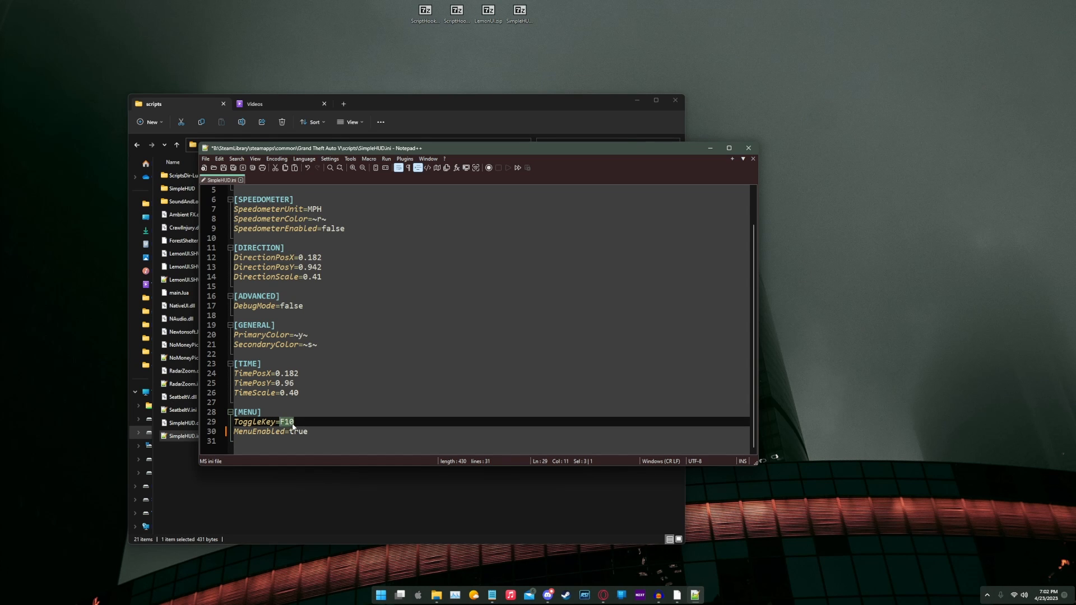
pyautogui.click(309, 431)
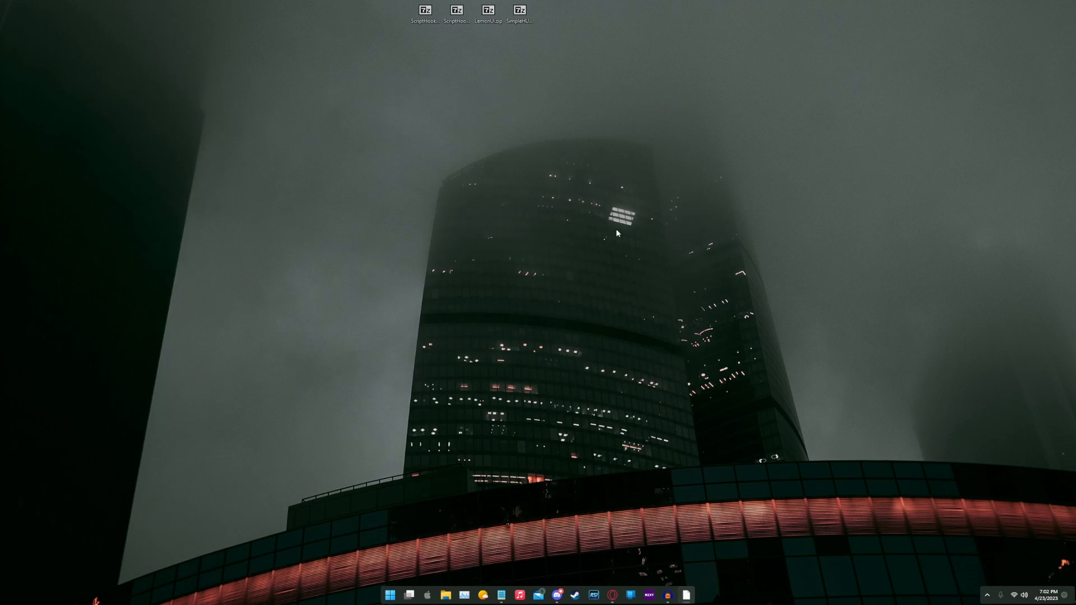
pyautogui.moveTo(376, 444)
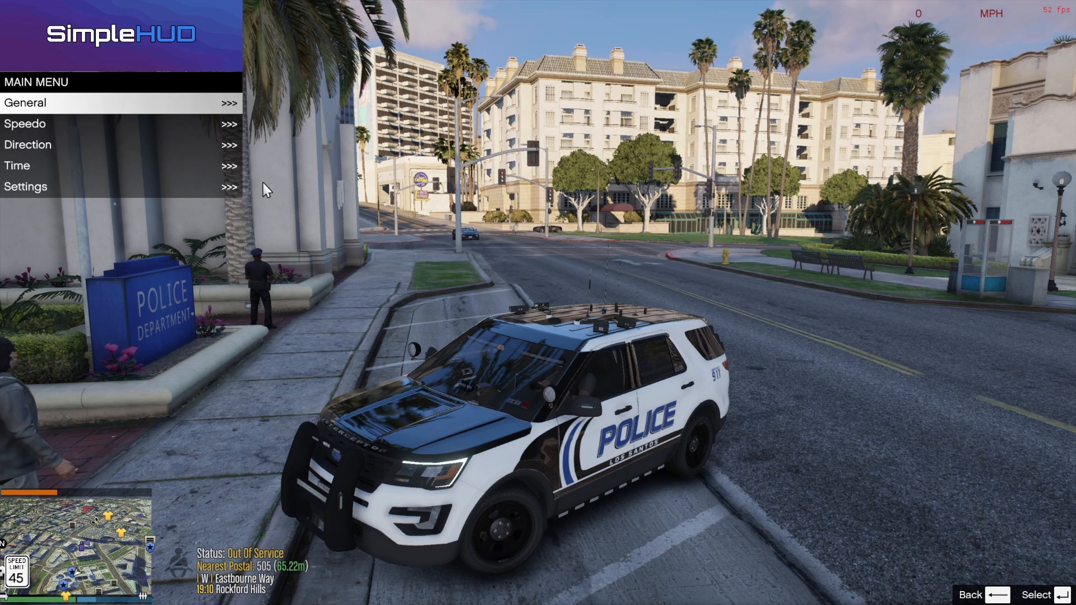
# Step: Browse SimpleHUD's General, Speedo, Direction and Time pages, adjusting Direction X, ending on Settings
pyautogui.click(25, 103)
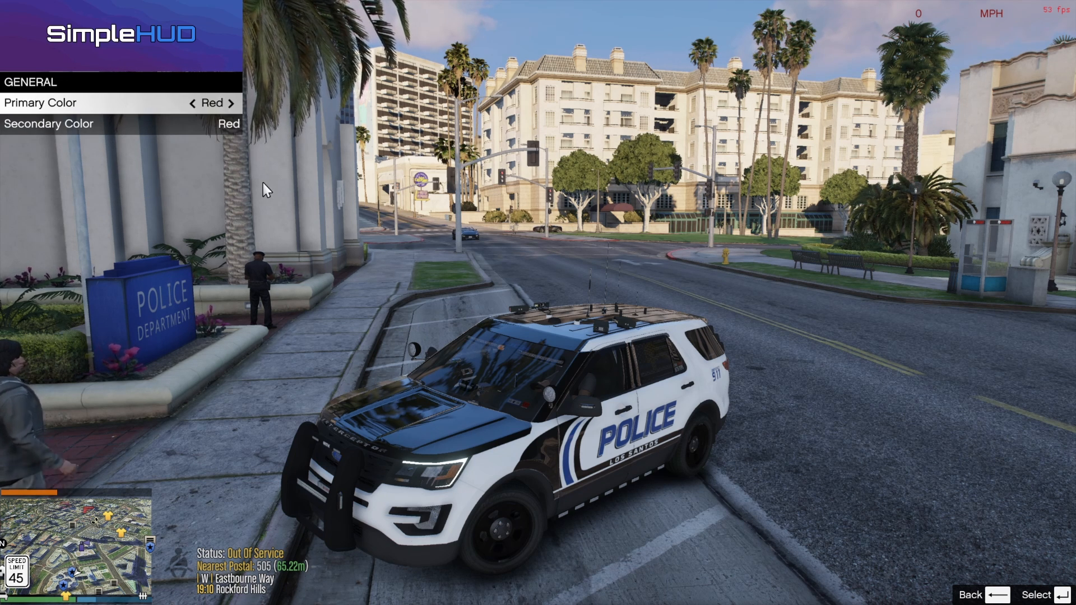
pyautogui.press('Backspace')
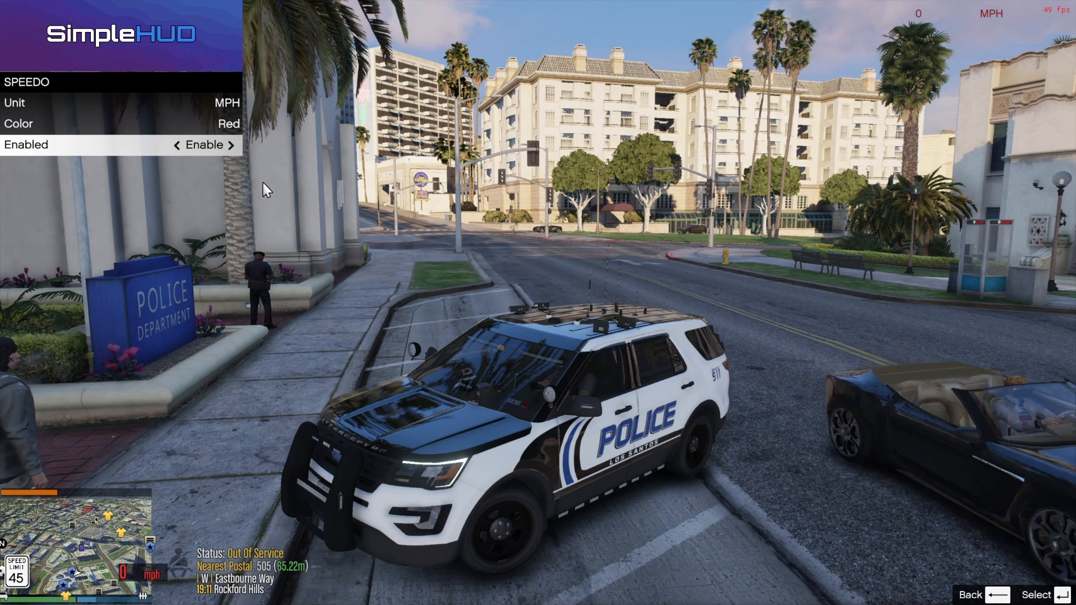
pyautogui.press('backspace')
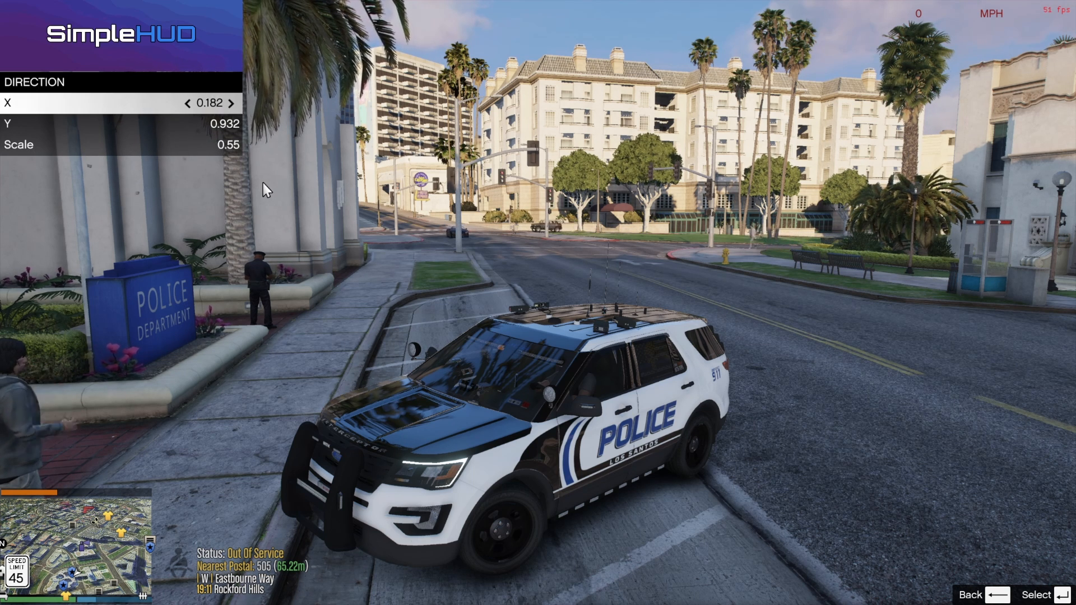
pyautogui.click(233, 103)
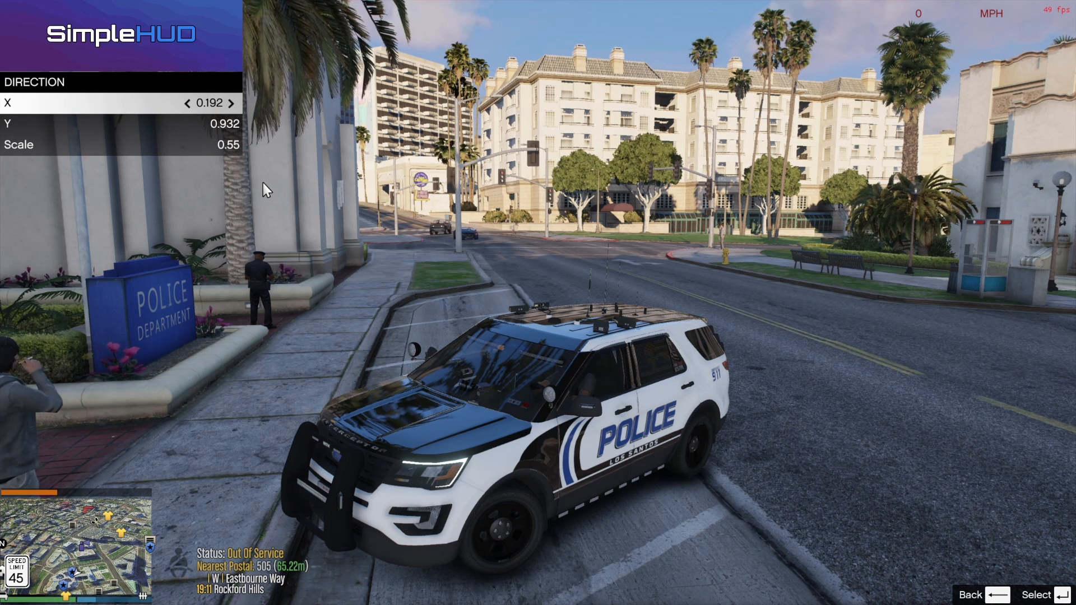
pyautogui.click(187, 103)
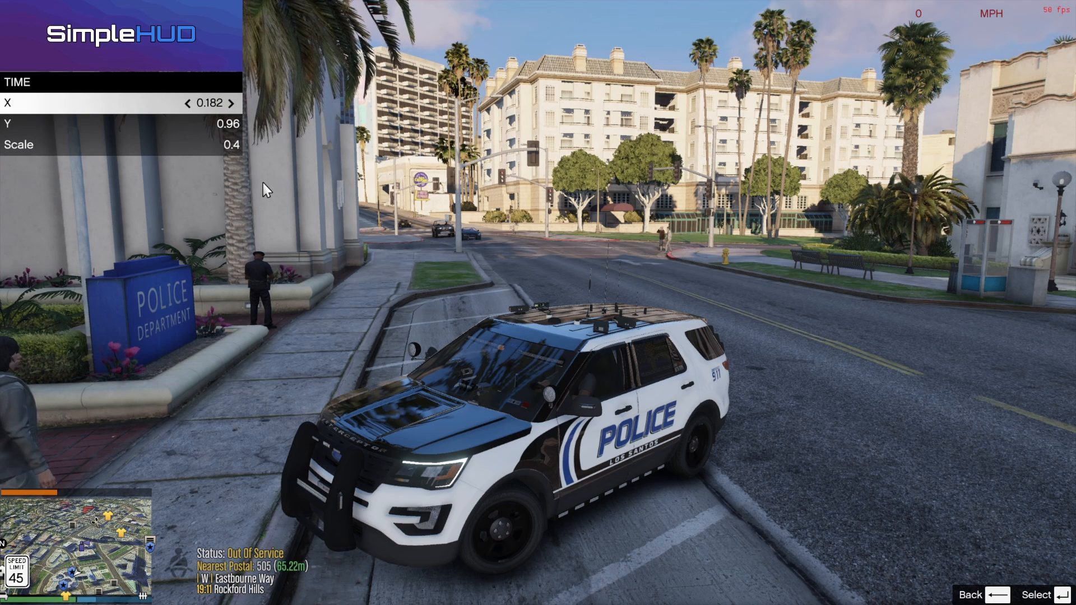
pyautogui.press('Right')
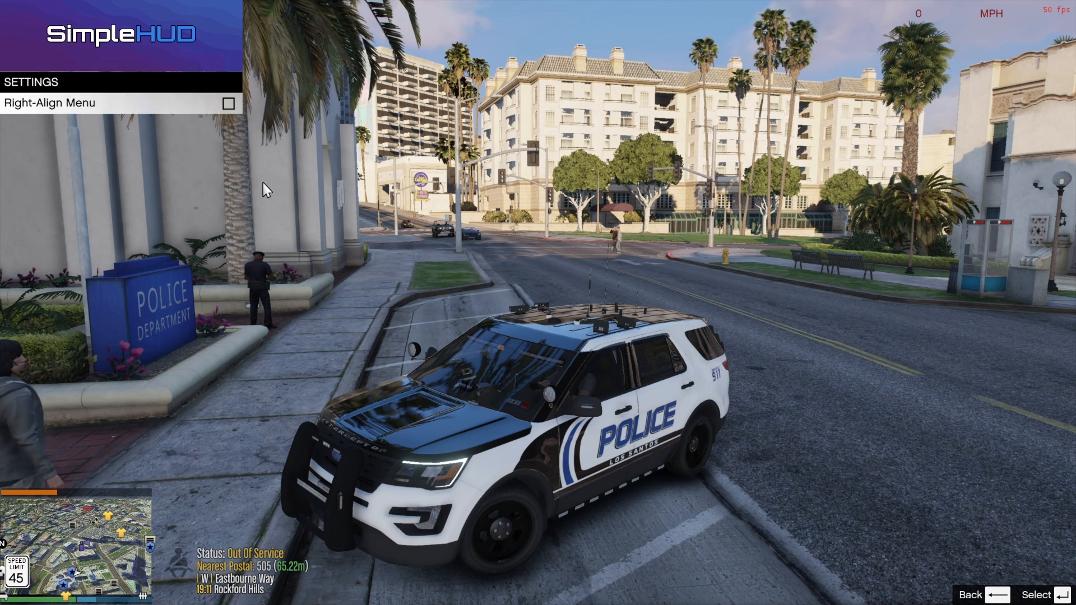